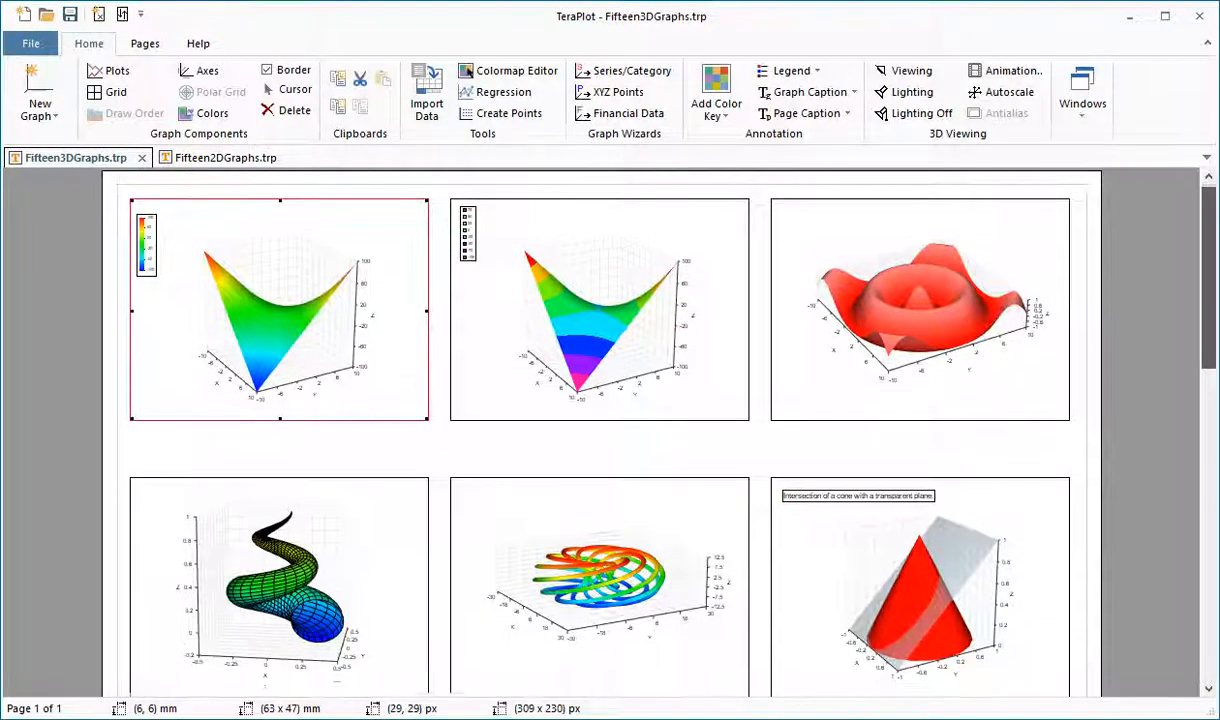
Scroll down through the example 3D graphs page to browse its plots.
{"action": "scroll", "scroll_direction": "down", "scroll_amount": 3}
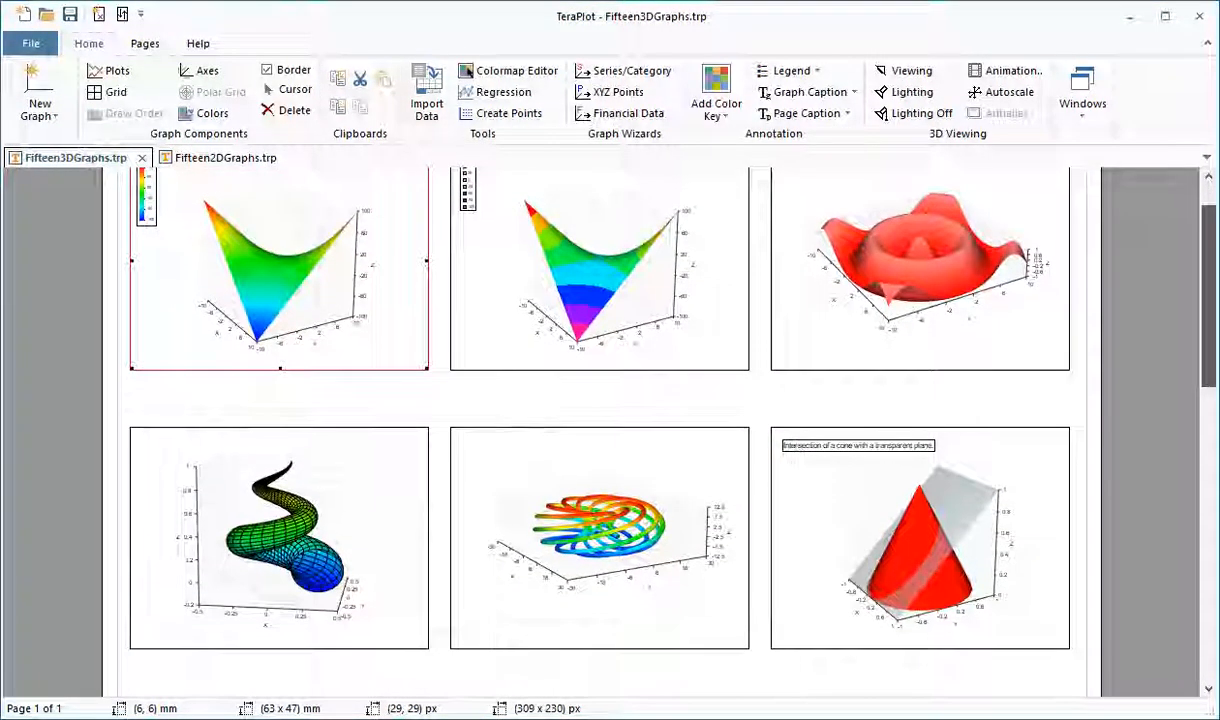
{"action": "scroll", "scroll_direction": "down", "scroll_amount": 3}
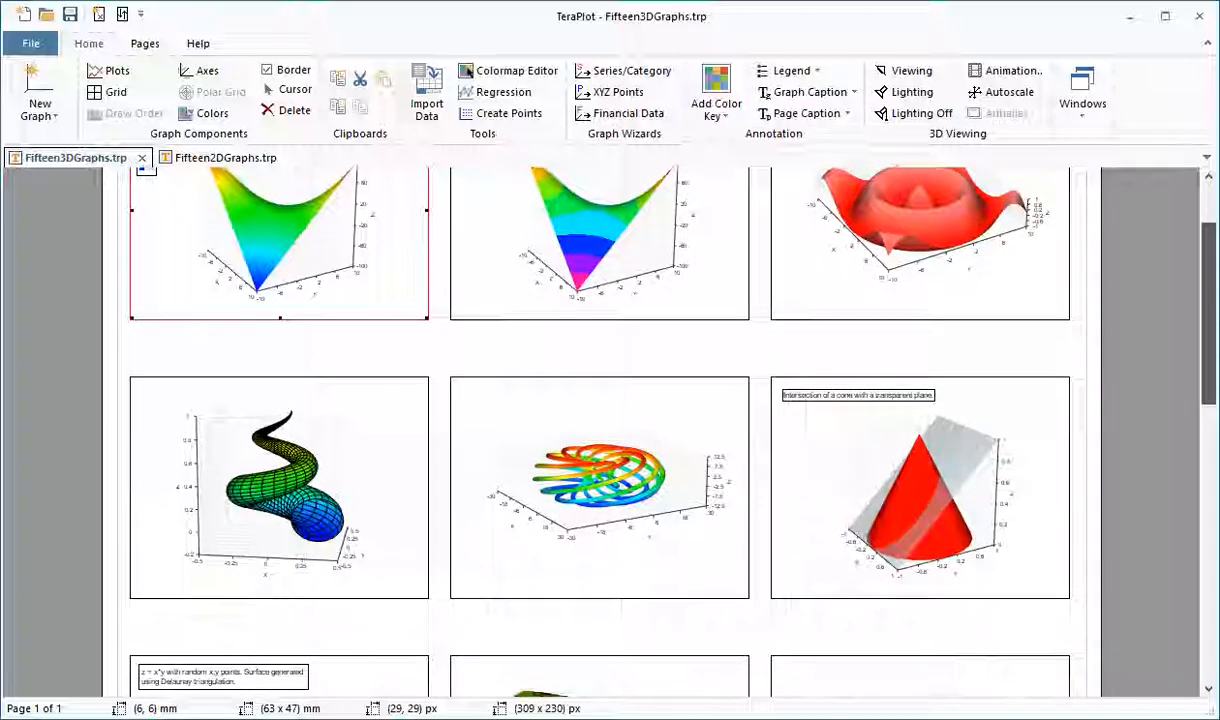
{"action": "scroll", "scroll_direction": "down", "scroll_amount": 3}
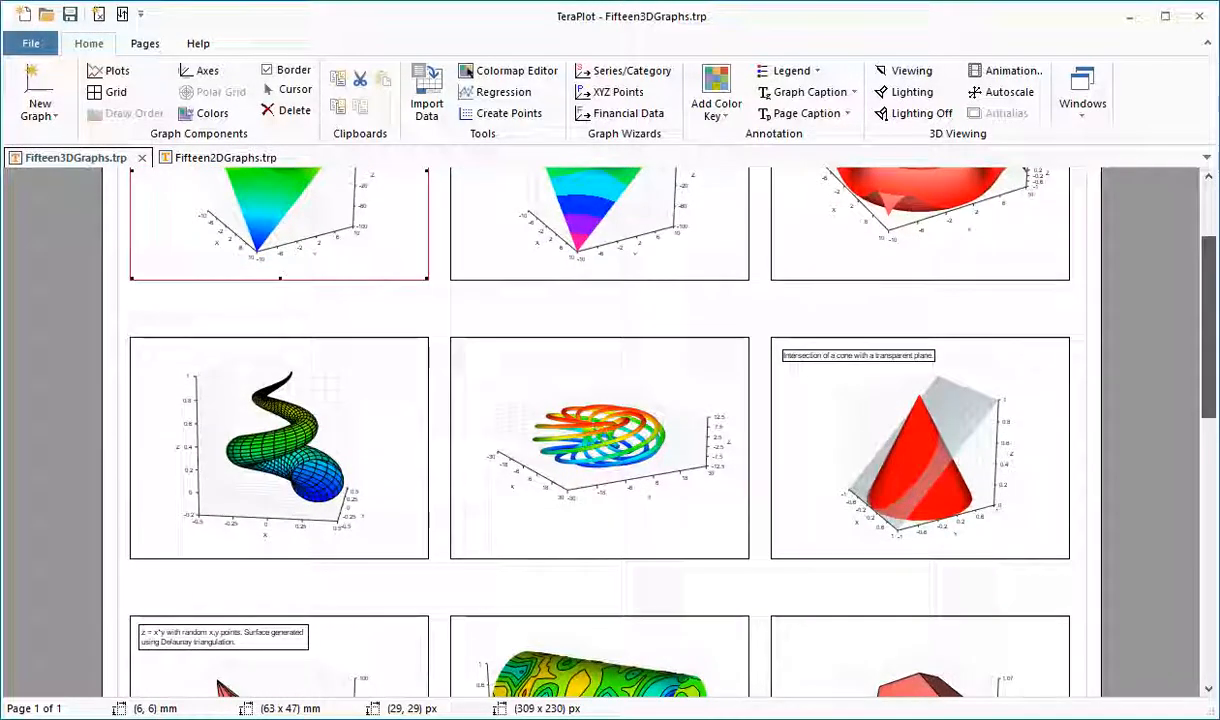
{"action": "scroll", "scroll_direction": "down", "scroll_amount": 3}
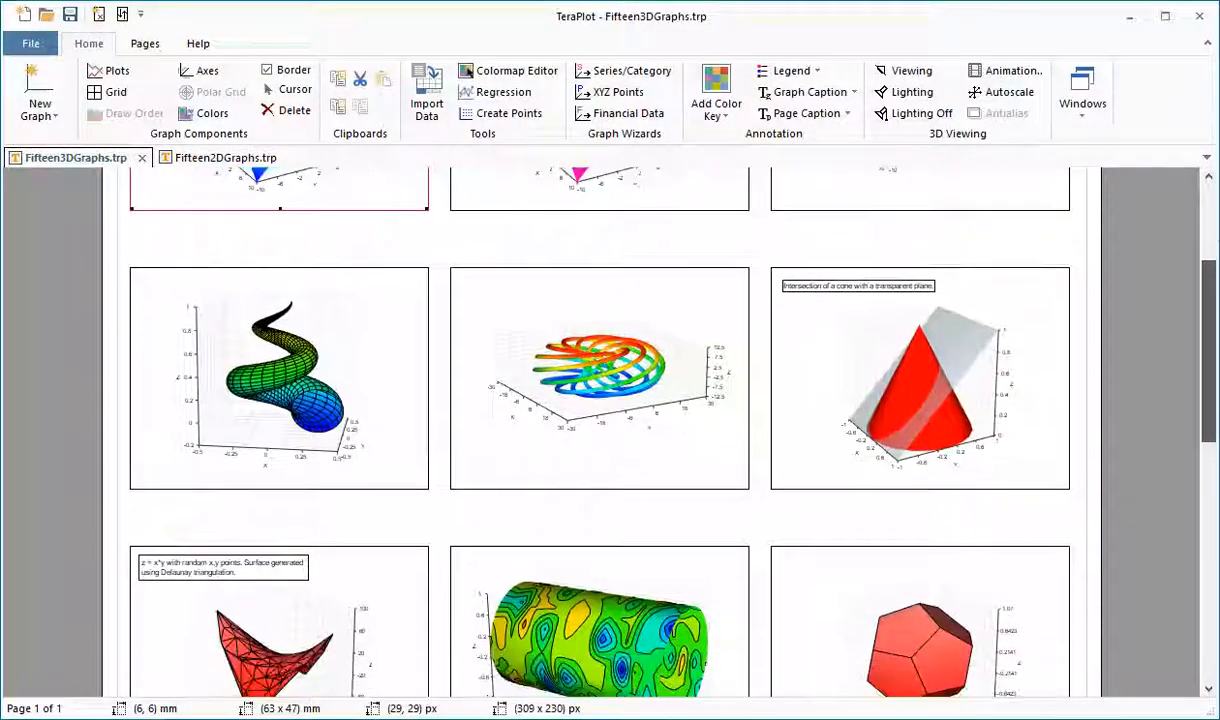
{"action": "scroll", "scroll_direction": "down", "scroll_amount": 3}
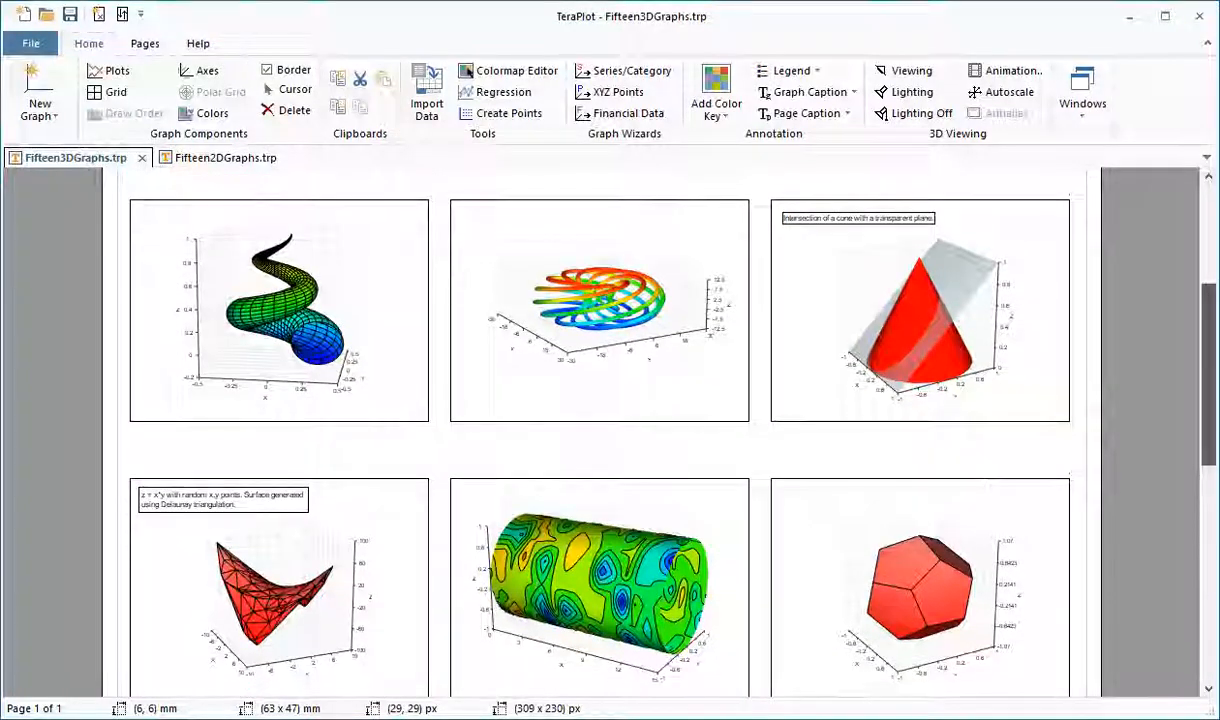
{"action": "scroll", "scroll_direction": "down", "scroll_amount": 3}
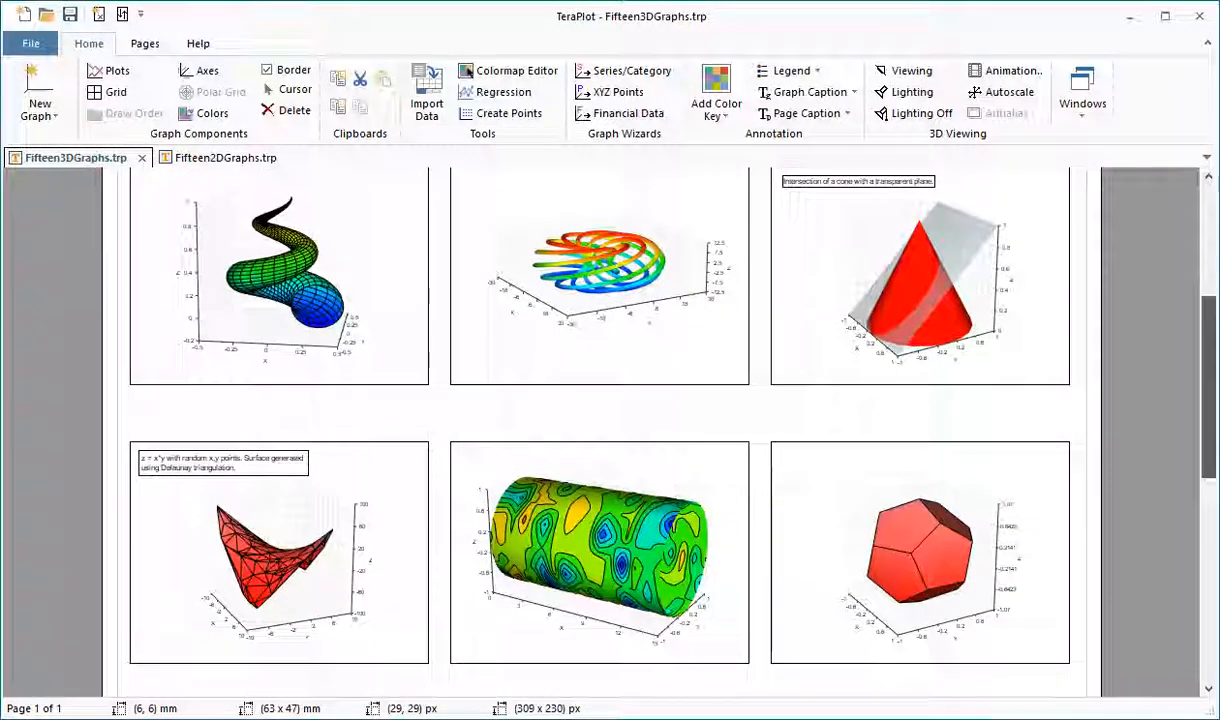
{"action": "scroll", "scroll_direction": "down", "scroll_amount": 3}
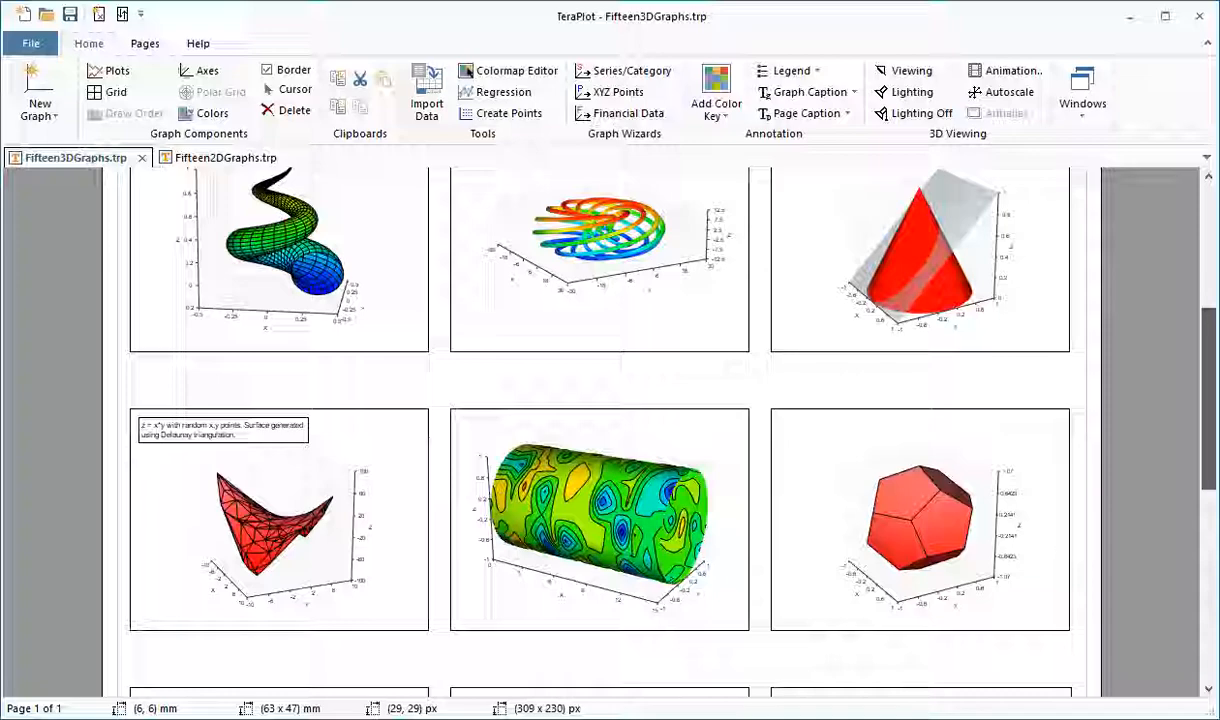
{"action": "scroll", "scroll_direction": "down", "scroll_amount": 3}
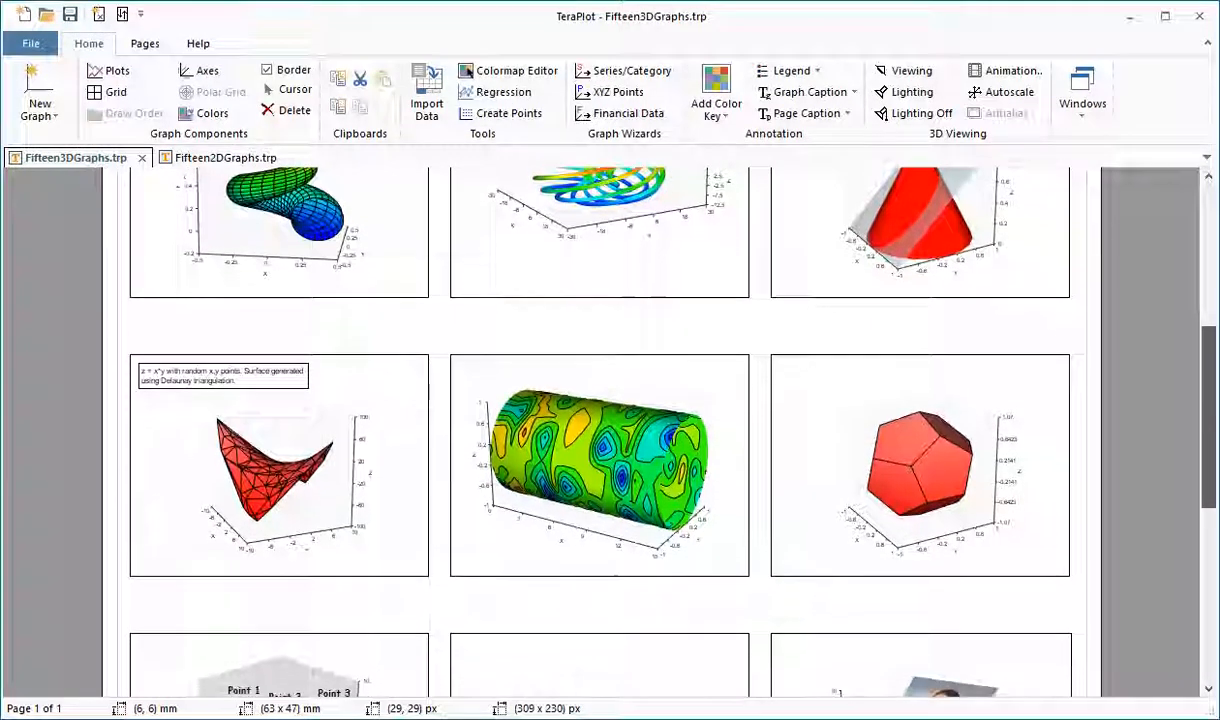
{"action": "scroll", "scroll_direction": "down", "scroll_amount": 3}
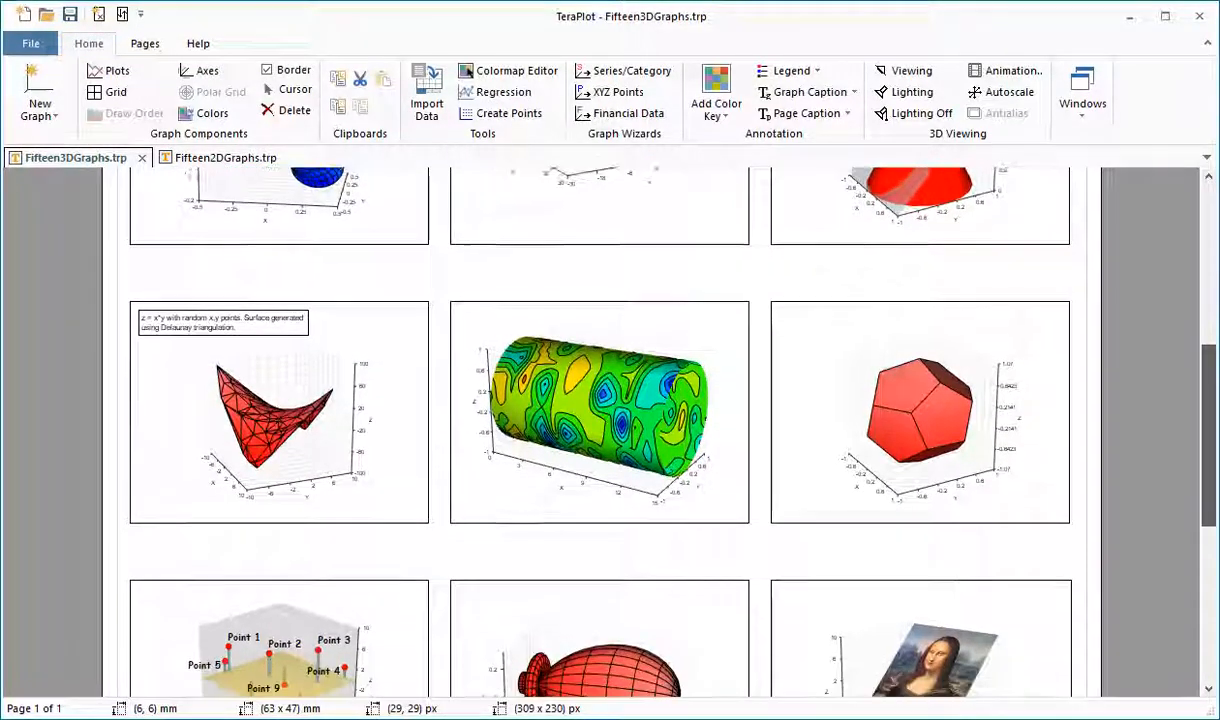
{"action": "scroll", "scroll_direction": "down", "scroll_amount": 3}
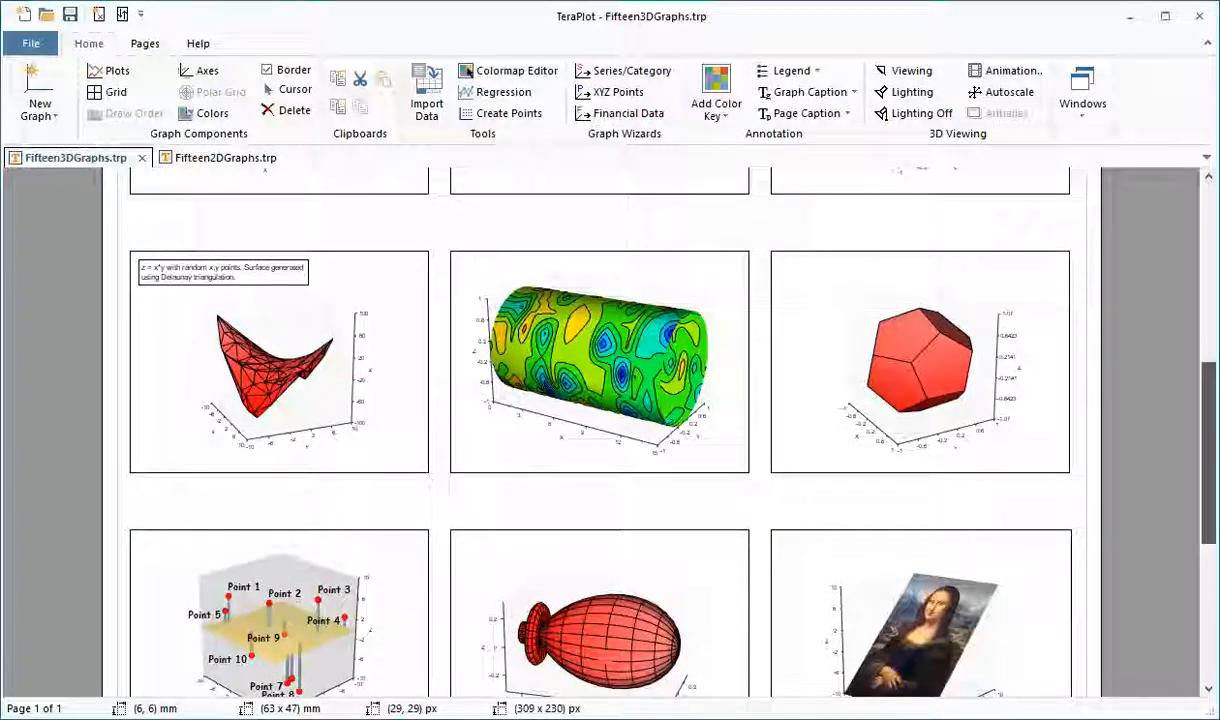
{"action": "scroll", "scroll_direction": "down", "scroll_amount": 3}
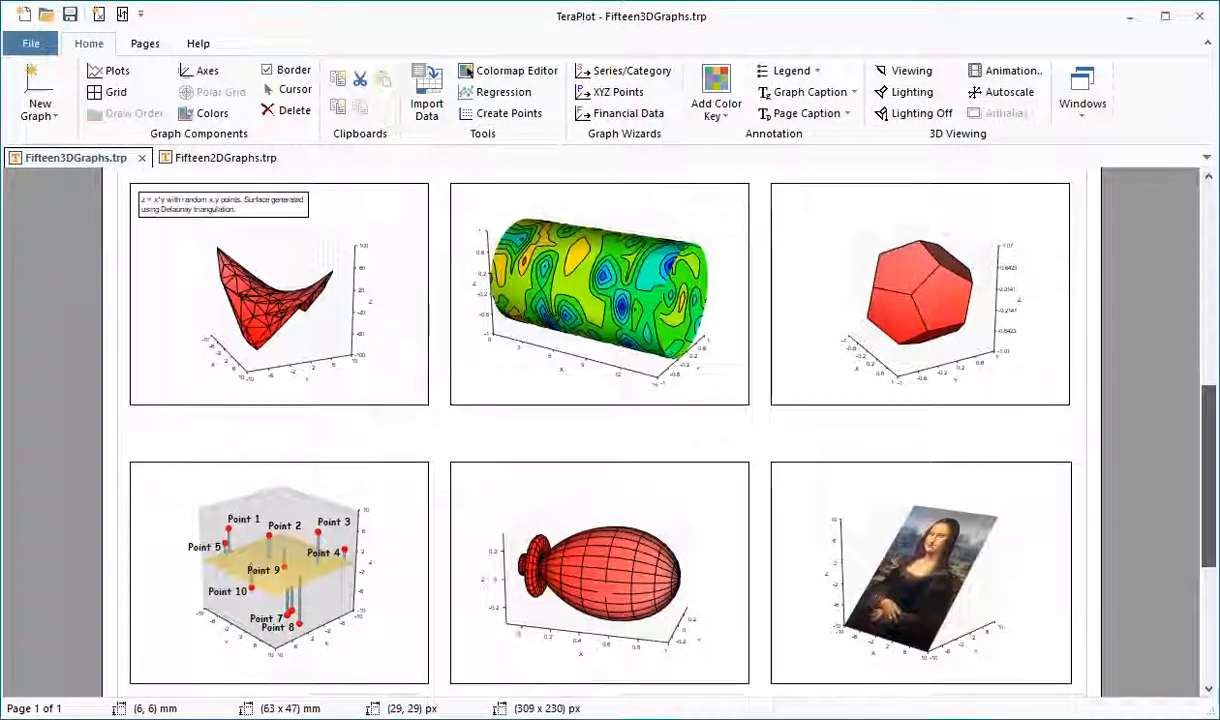
{"action": "scroll", "scroll_direction": "down", "scroll_amount": 3}
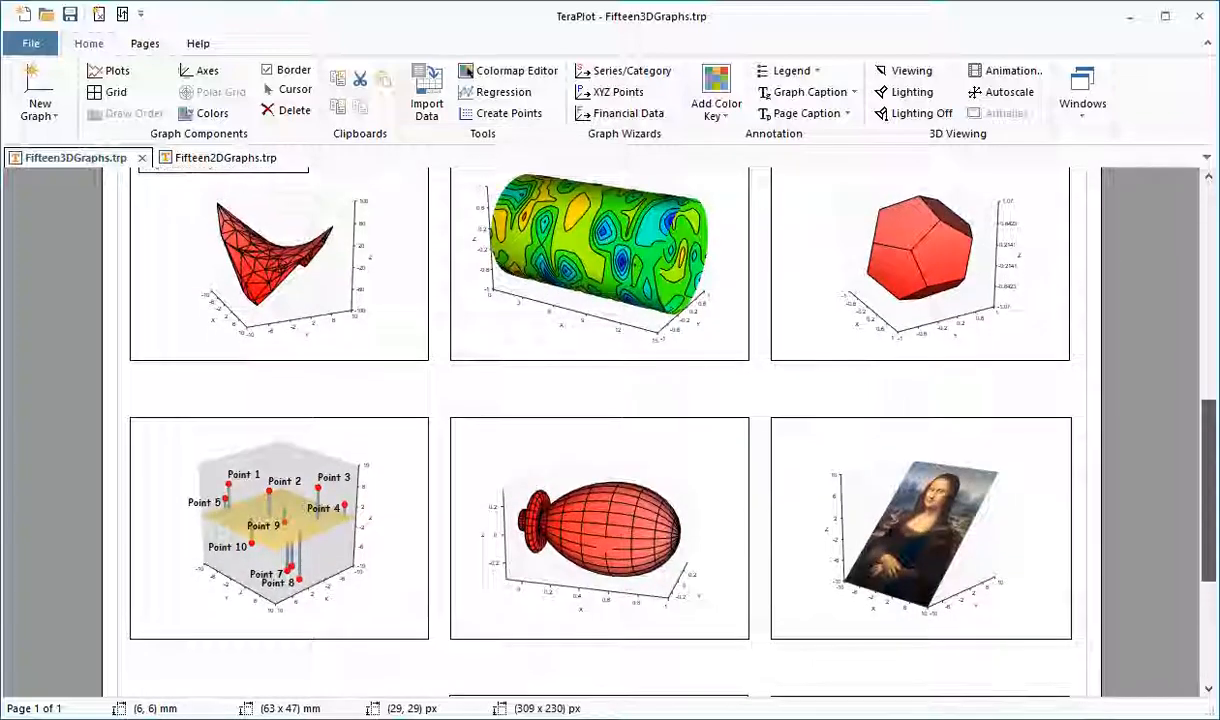
{"action": "scroll", "scroll_direction": "down", "scroll_amount": 3}
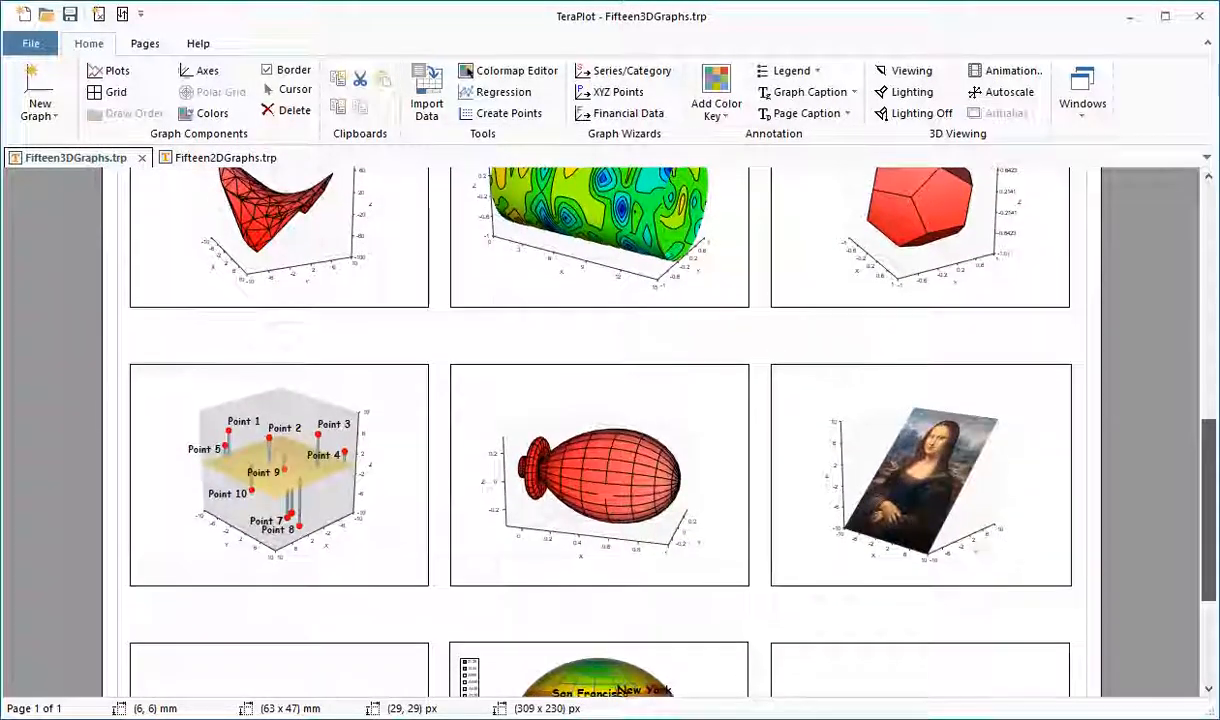
{"action": "scroll", "scroll_direction": "down", "scroll_amount": 3}
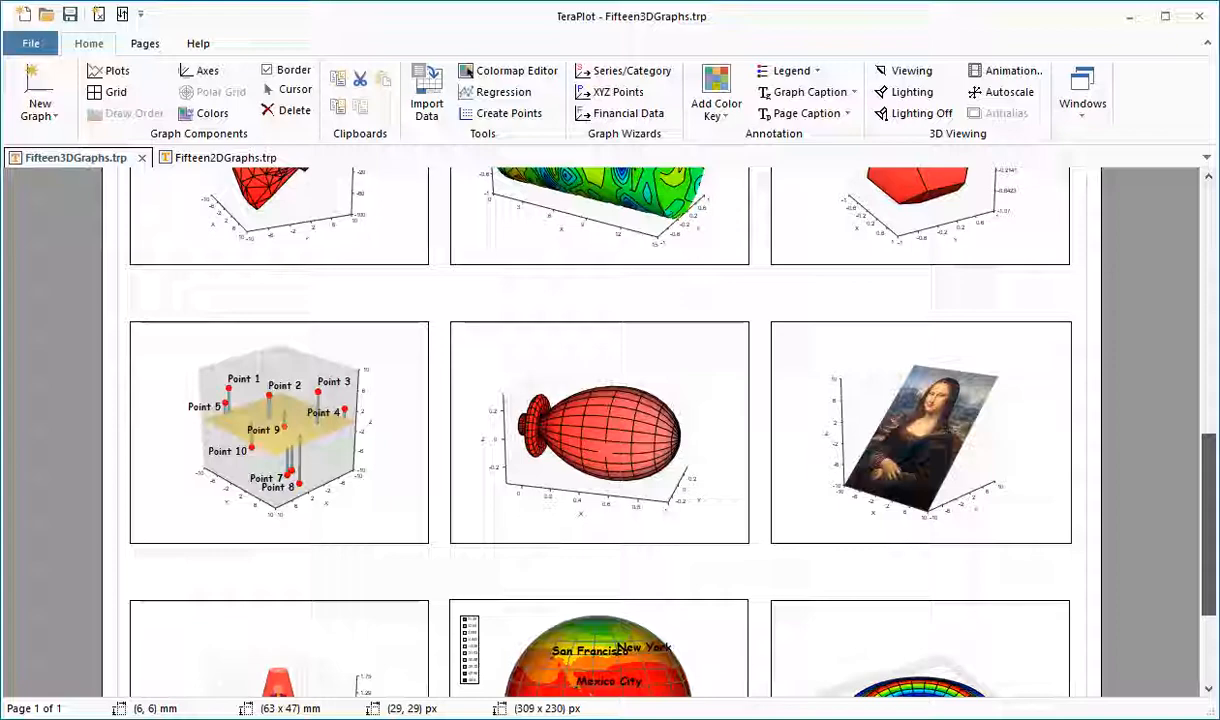
{"action": "scroll", "scroll_direction": "down", "scroll_amount": 3}
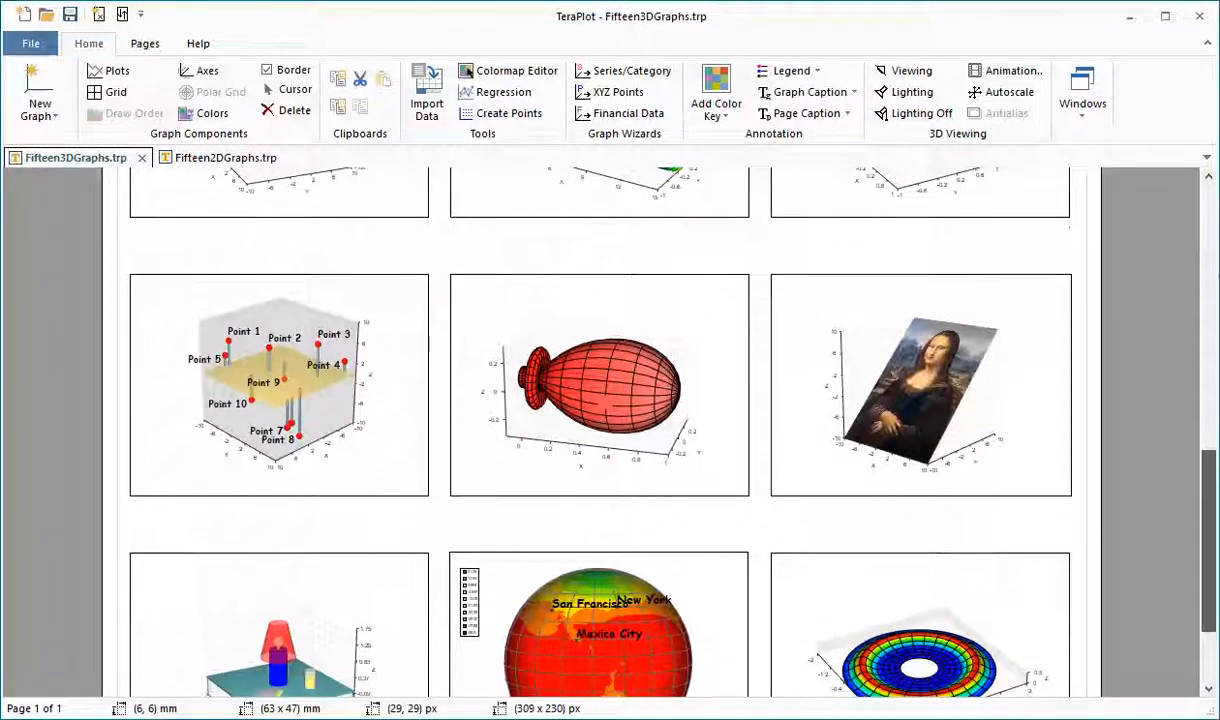
{"action": "scroll", "scroll_direction": "down", "scroll_amount": 3}
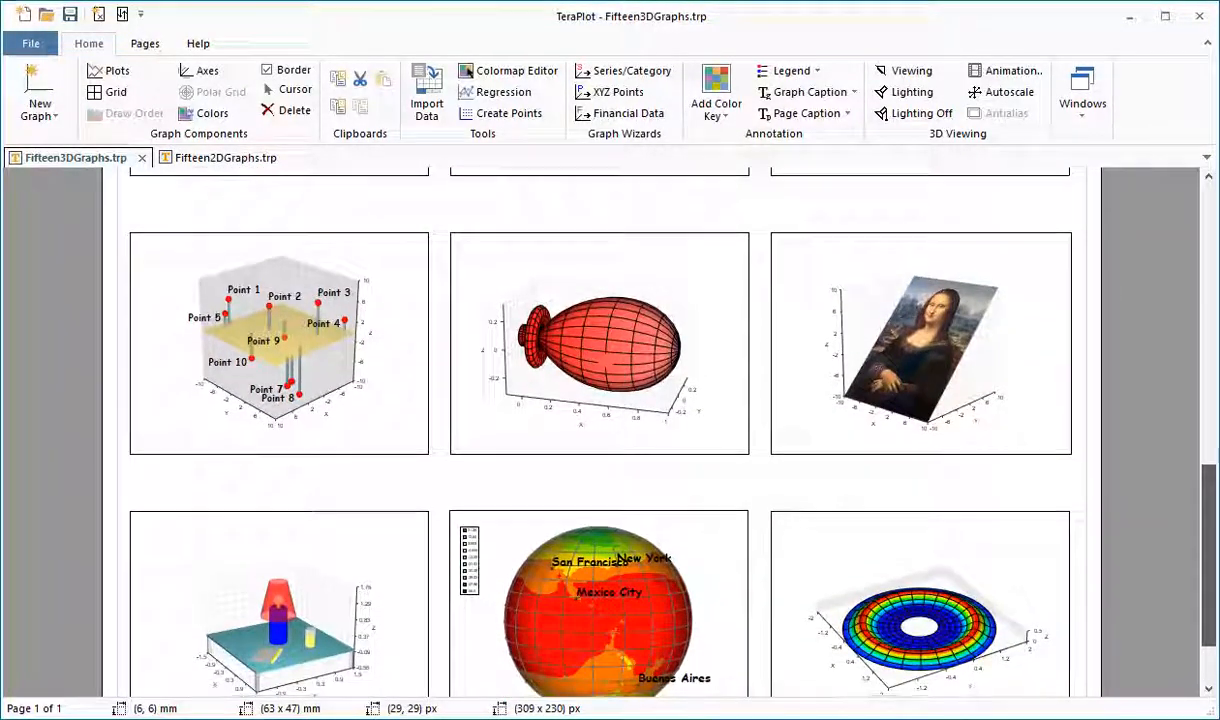
{"action": "scroll", "scroll_direction": "down", "scroll_amount": 3}
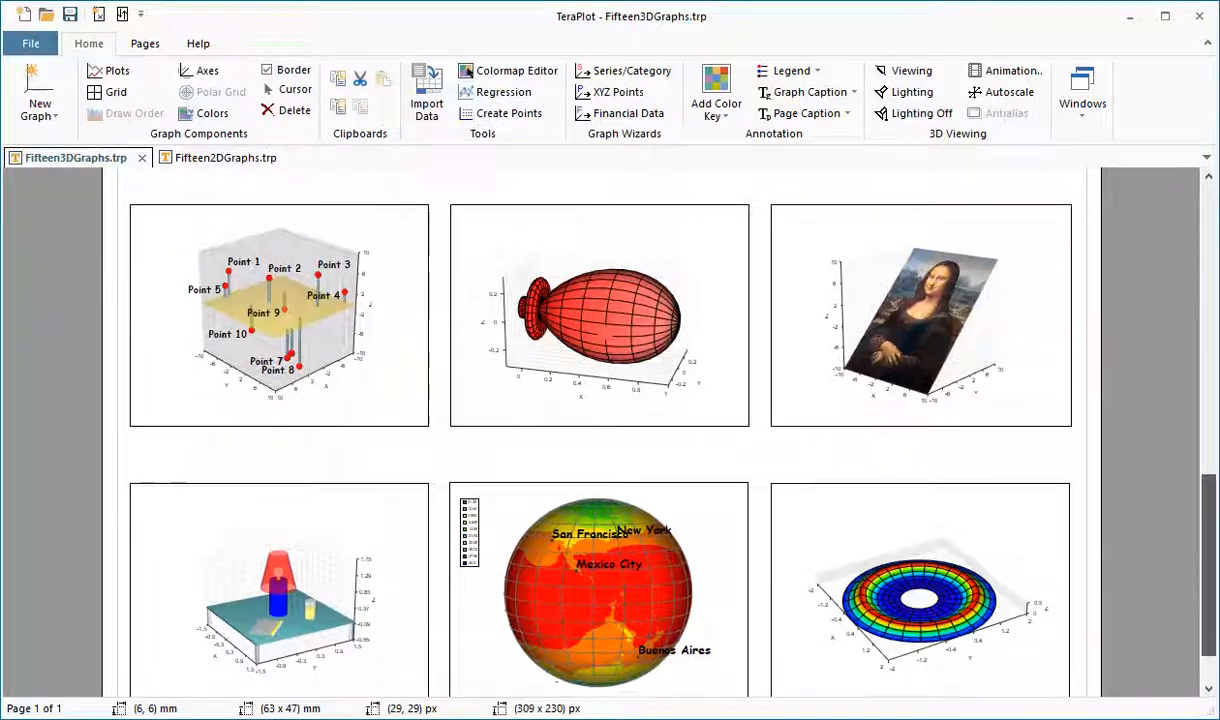
{"action": "scroll", "scroll_direction": "down", "scroll_amount": 3}
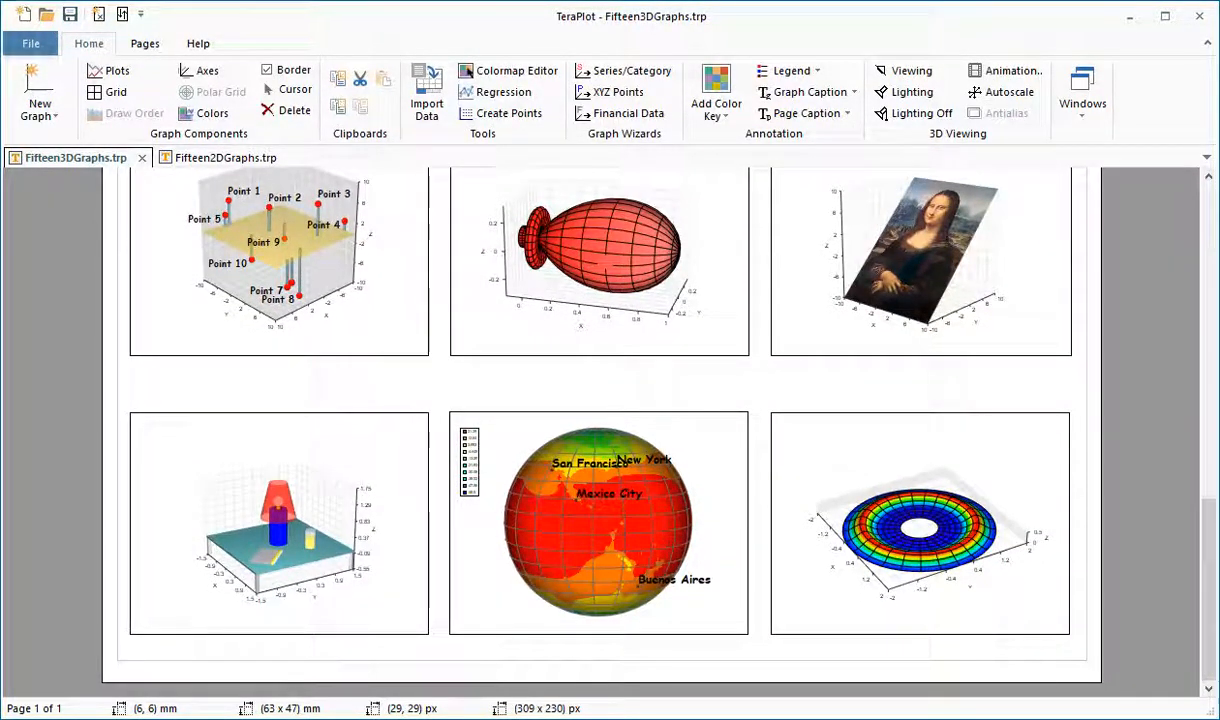
Switch to the Fifteen2DGraphs example project and browse down through its 2D plots.
{"action": "left_click", "coordinate": [208, 156]}
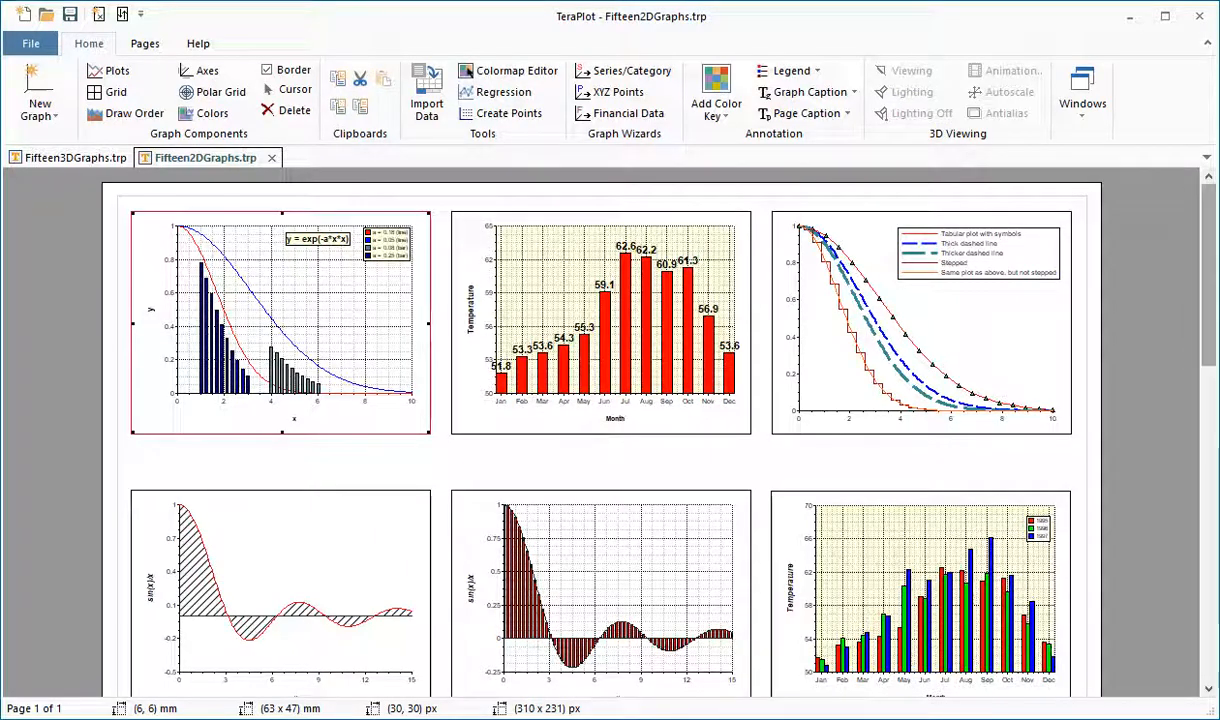
{"action": "scroll", "scroll_direction": "down", "scroll_amount": 3}
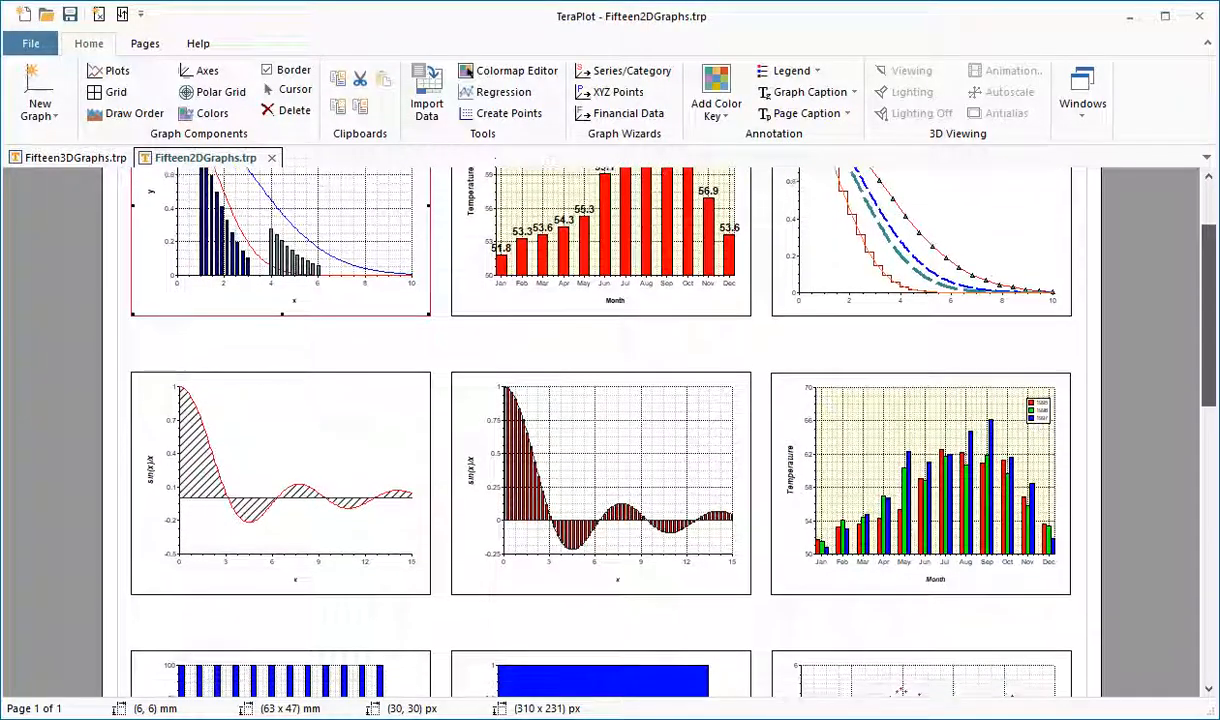
{"action": "scroll", "scroll_direction": "down", "scroll_amount": 3}
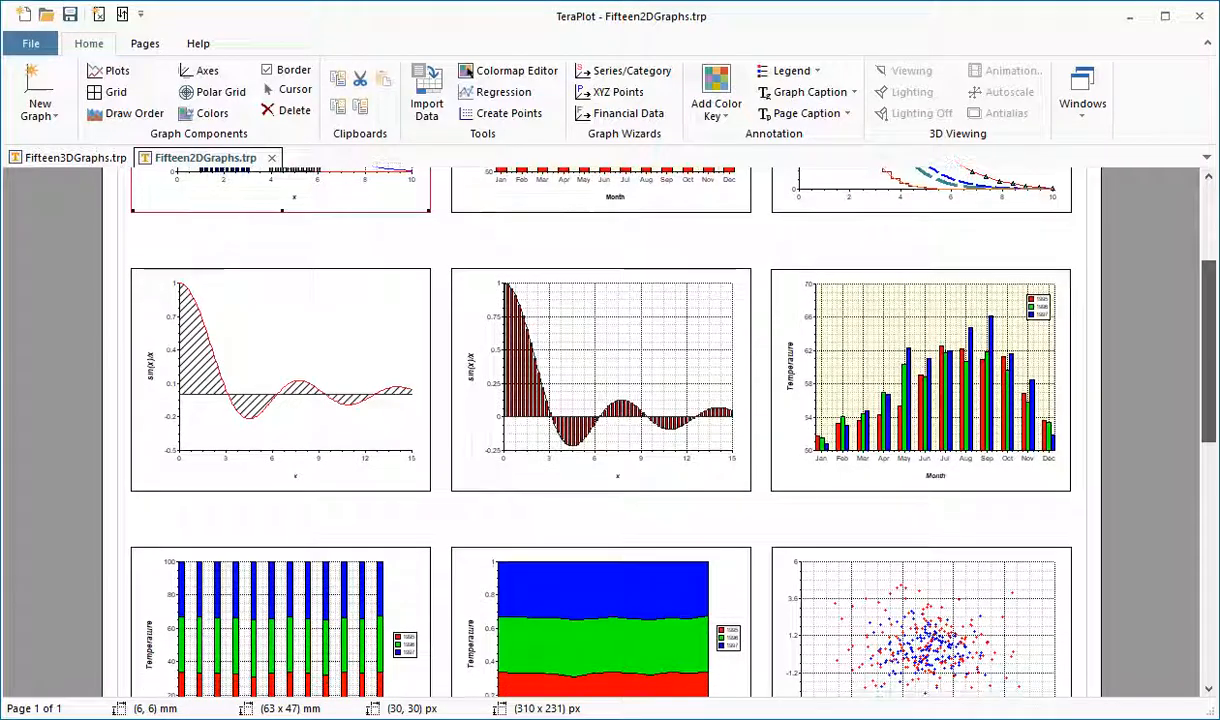
{"action": "scroll", "scroll_direction": "down", "scroll_amount": 3}
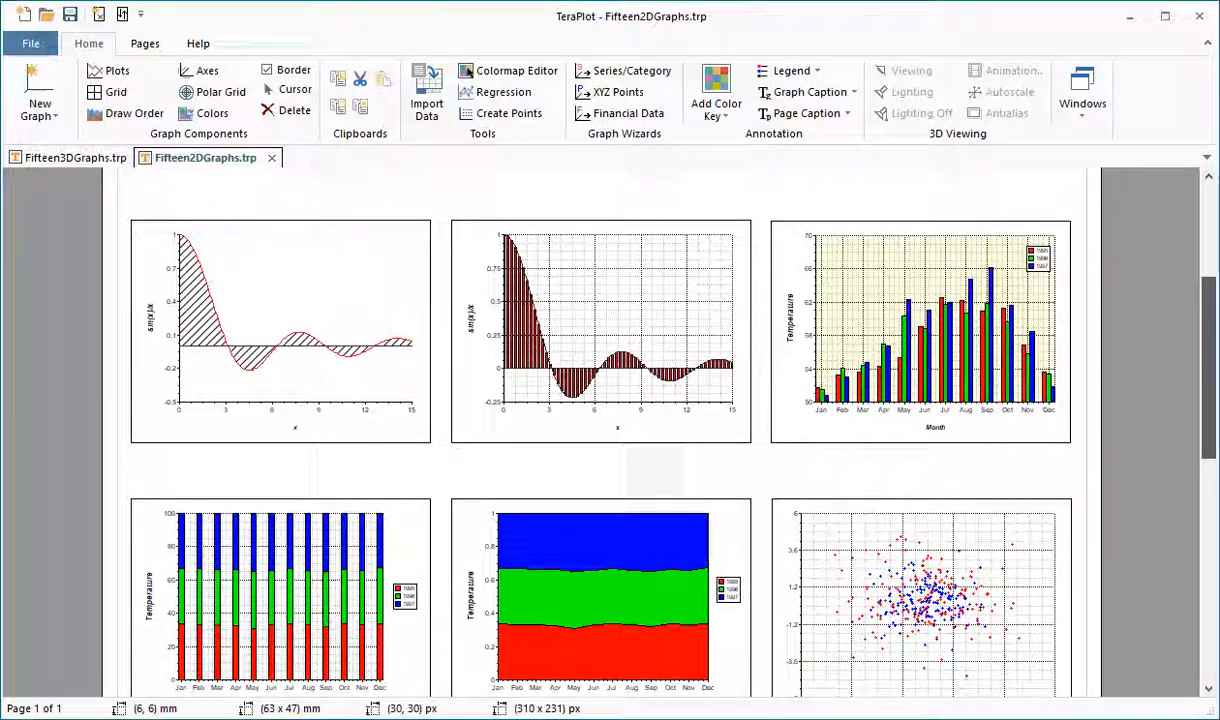
{"action": "scroll", "scroll_direction": "down", "scroll_amount": 3}
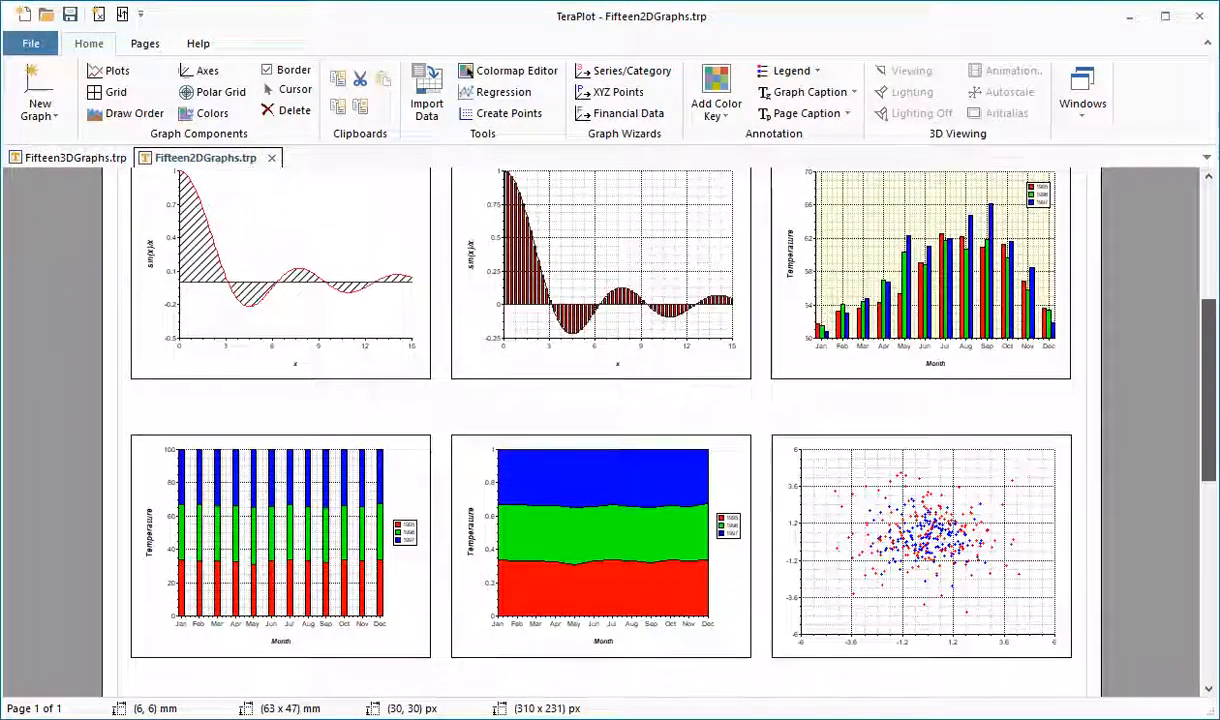
{"action": "scroll", "scroll_direction": "down", "scroll_amount": 3}
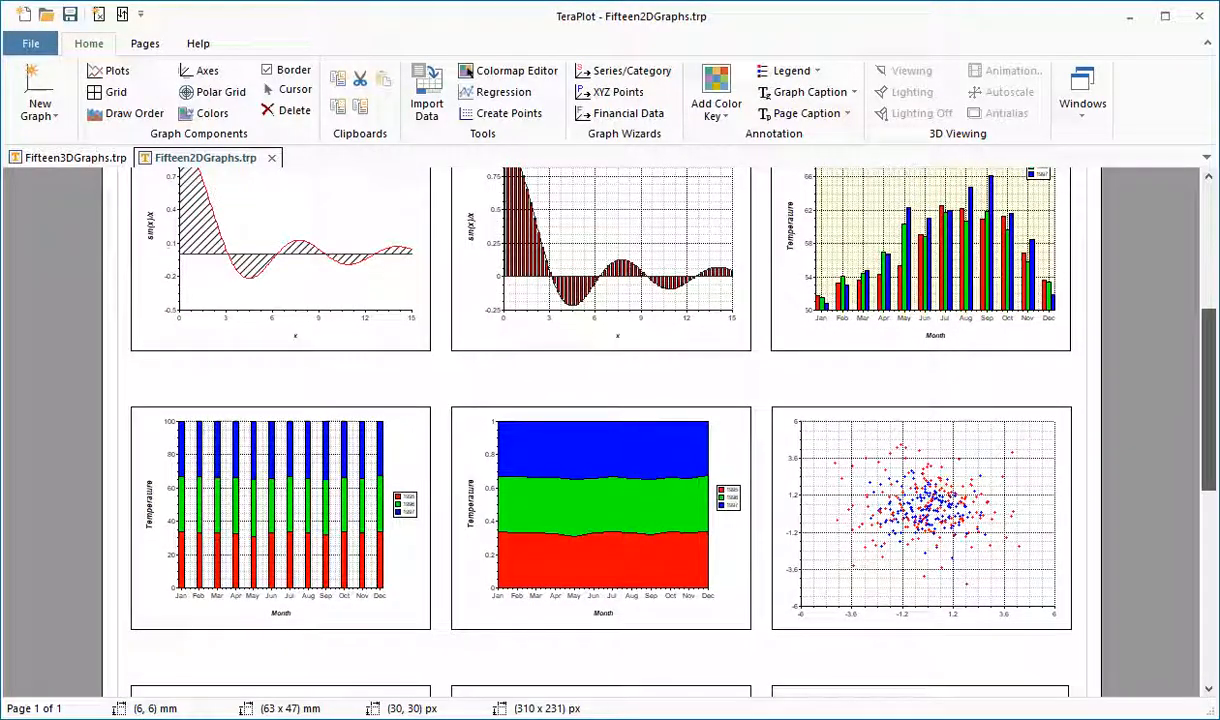
{"action": "scroll", "scroll_direction": "down", "scroll_amount": 3}
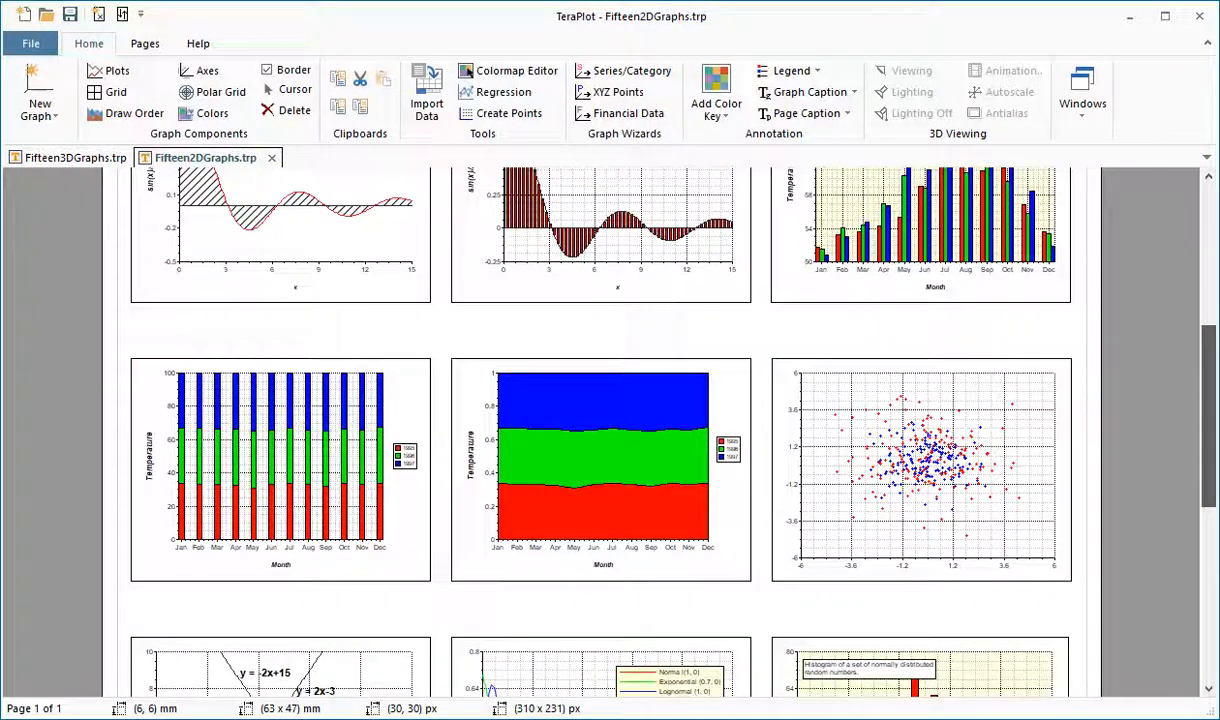
{"action": "scroll", "scroll_direction": "down", "scroll_amount": 3}
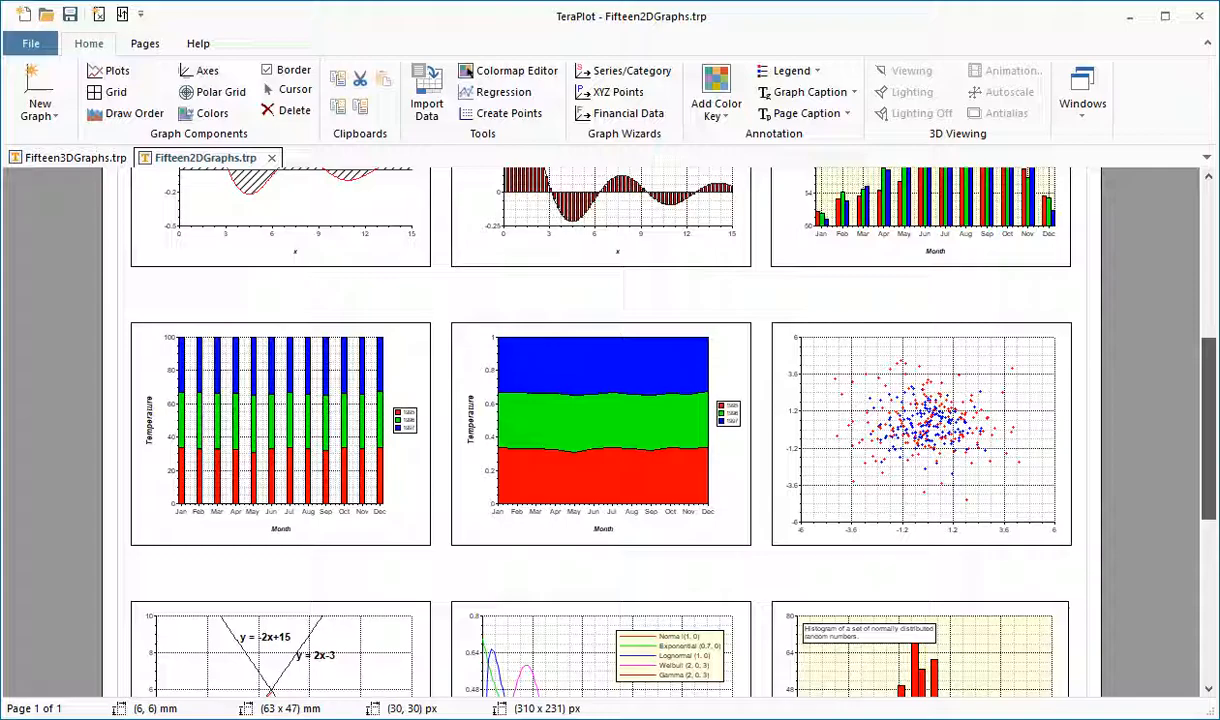
{"action": "scroll", "scroll_direction": "down", "scroll_amount": 3}
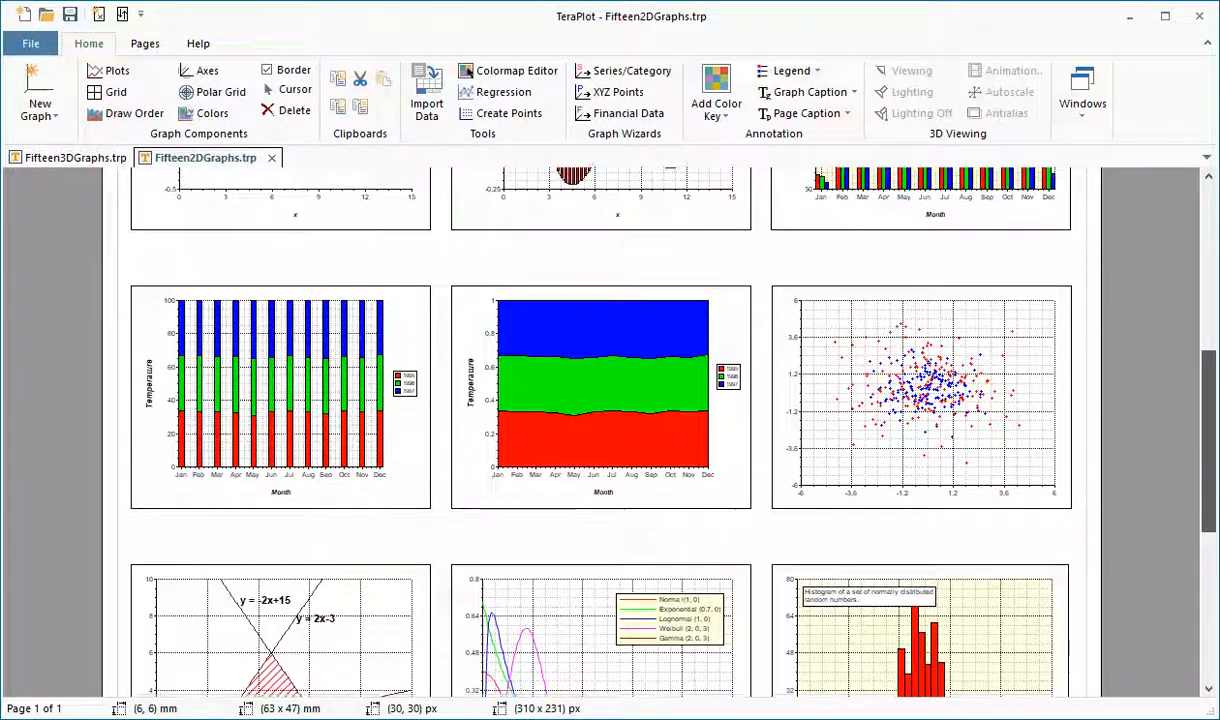
{"action": "scroll", "scroll_direction": "down", "scroll_amount": 3}
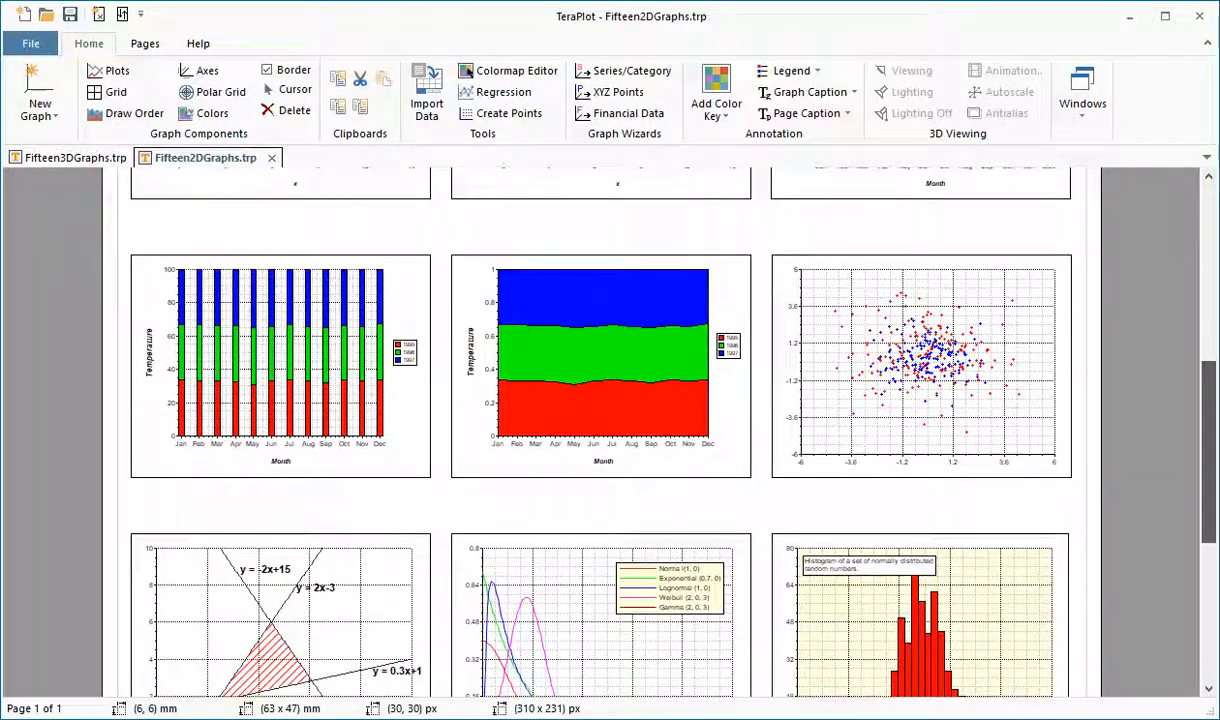
{"action": "scroll", "scroll_direction": "down", "scroll_amount": 3}
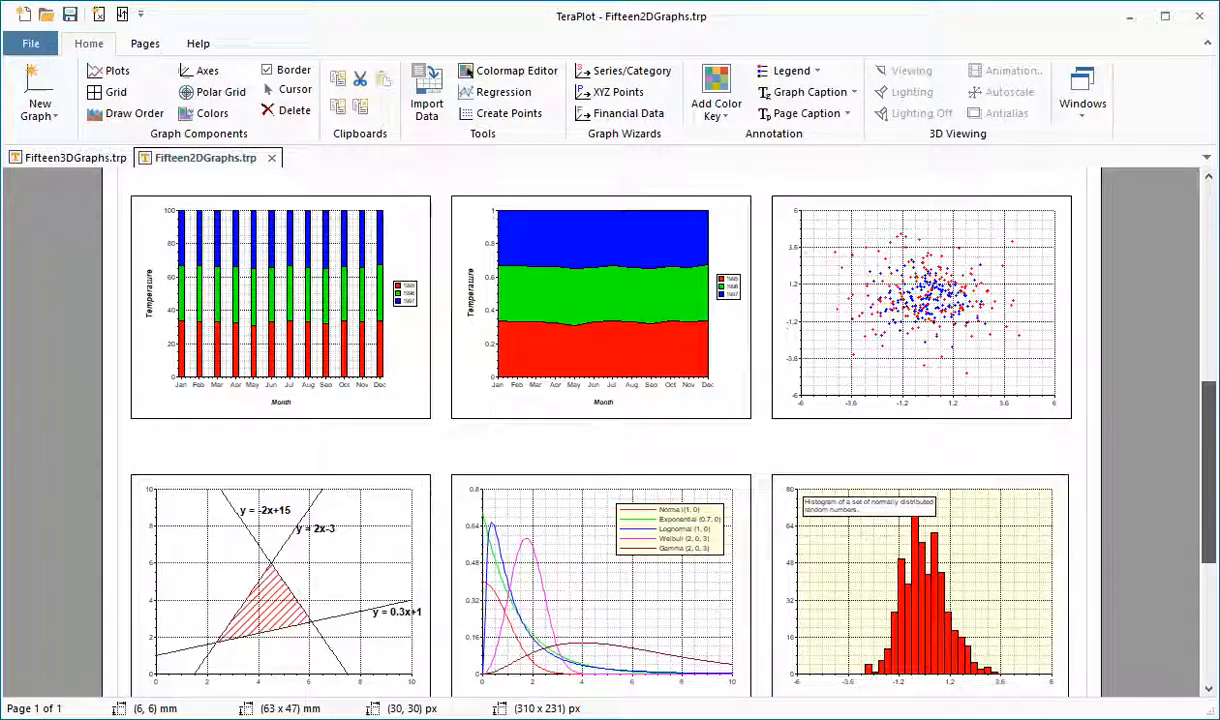
{"action": "scroll", "scroll_direction": "down", "scroll_amount": 3}
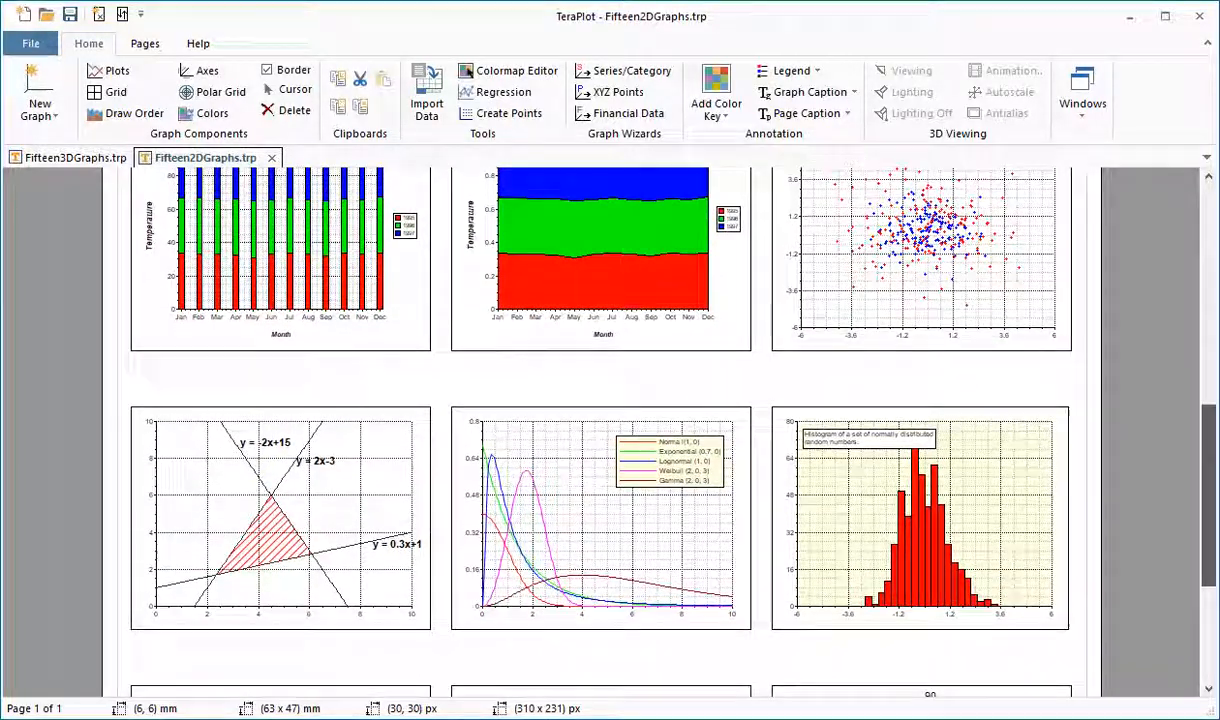
{"action": "scroll", "scroll_direction": "down", "scroll_amount": 3}
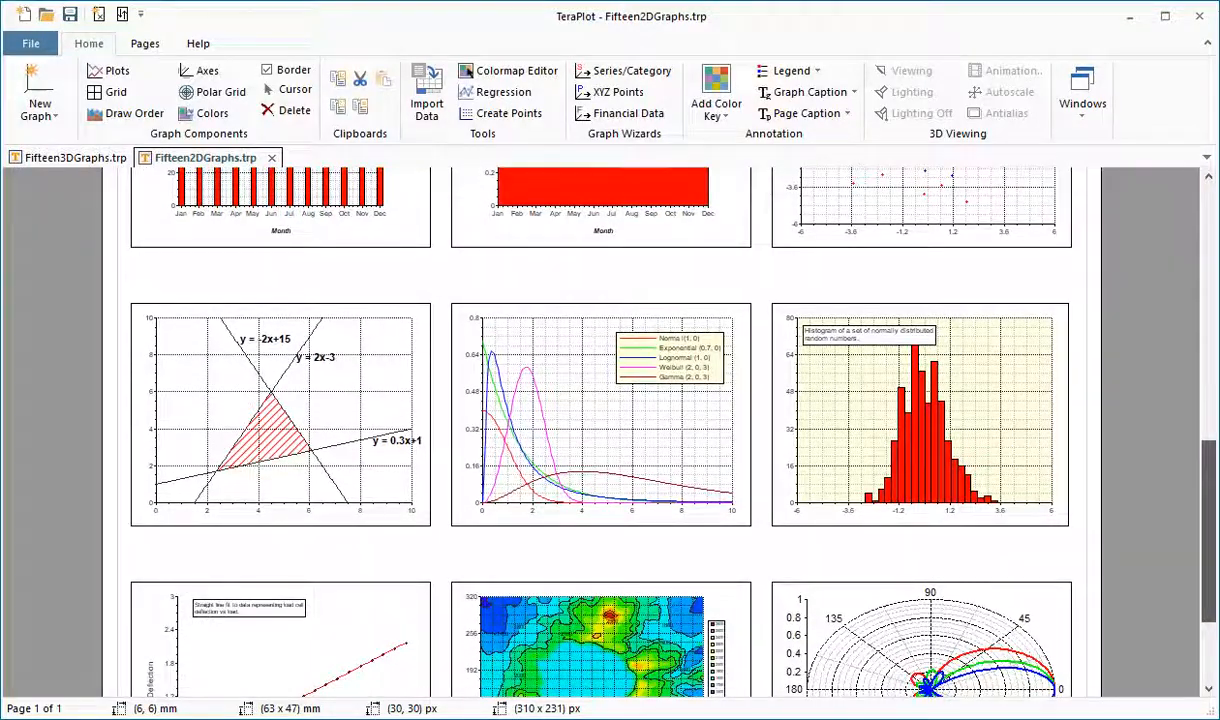
{"action": "scroll", "scroll_direction": "down", "scroll_amount": 3}
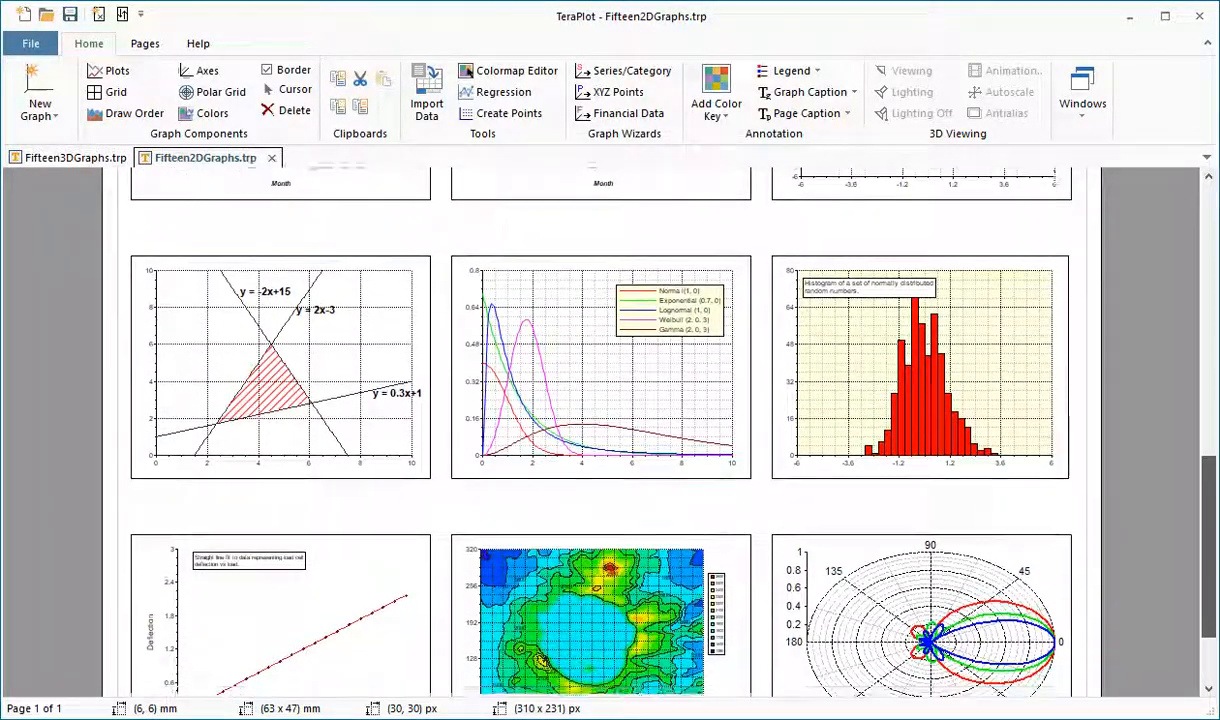
{"action": "scroll", "scroll_direction": "down", "scroll_amount": 3}
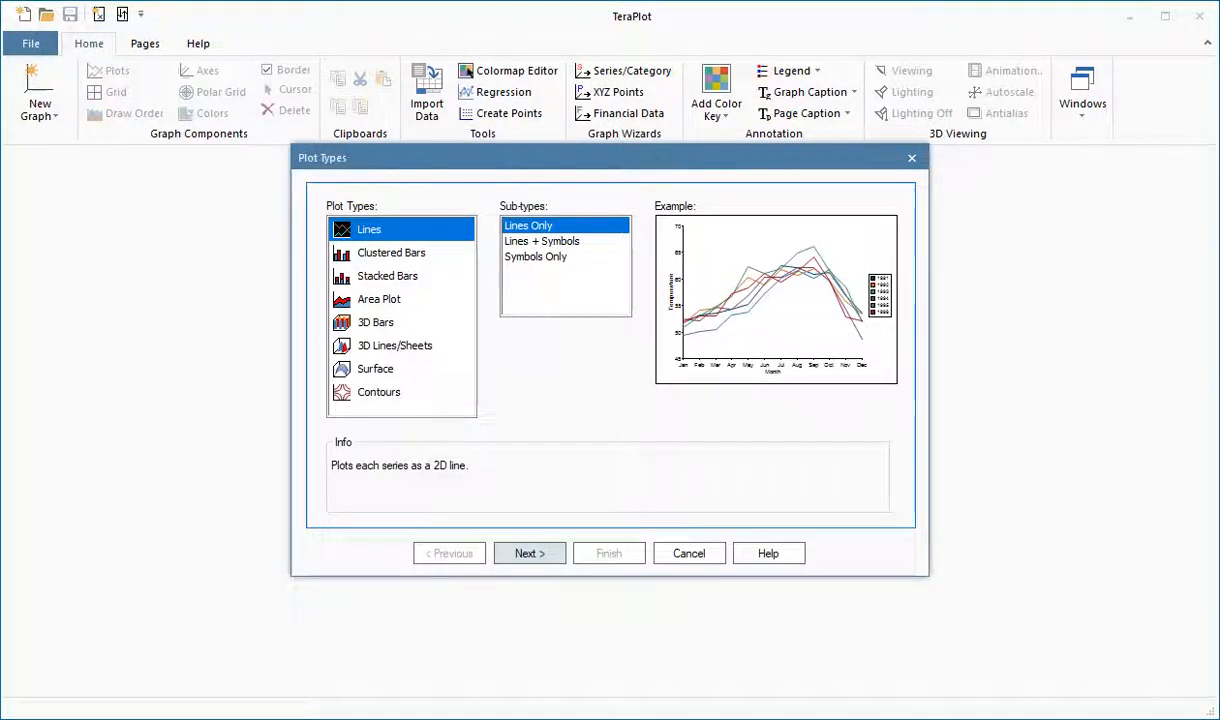
Build a Lines Only graph from the sample monthly data with string category titles in a new project.
{"action": "left_click", "coordinate": [528, 552]}
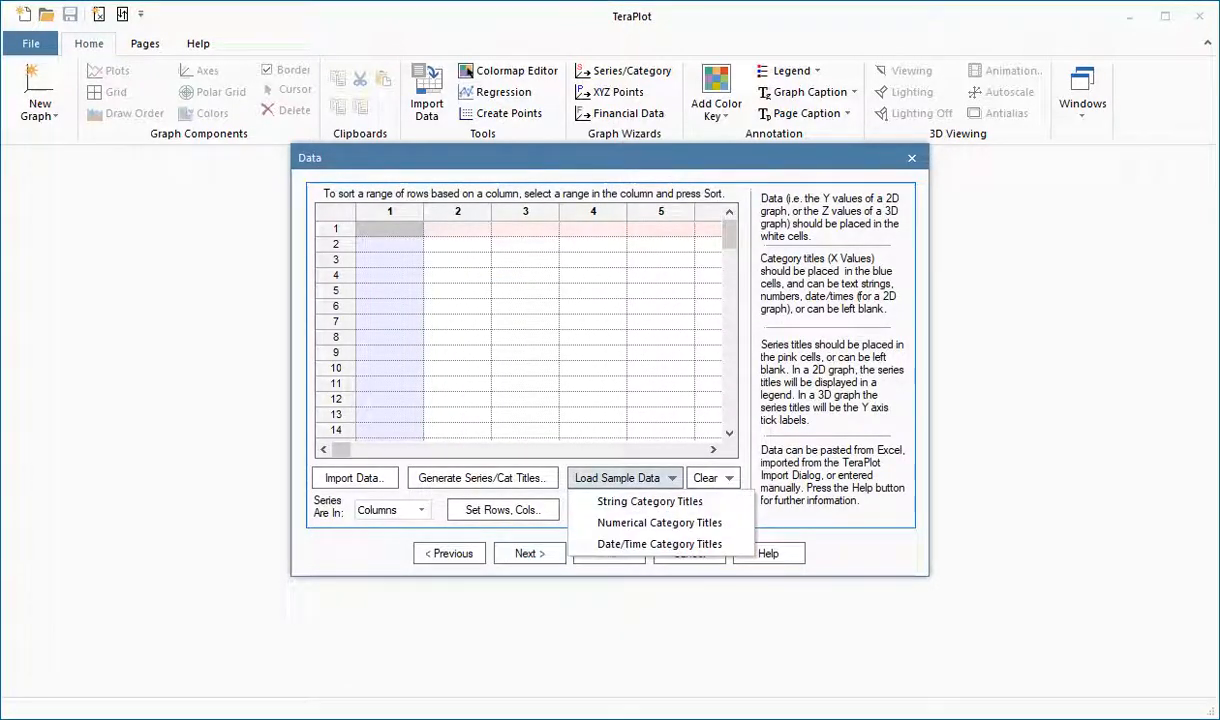
{"action": "left_click", "coordinate": [650, 500]}
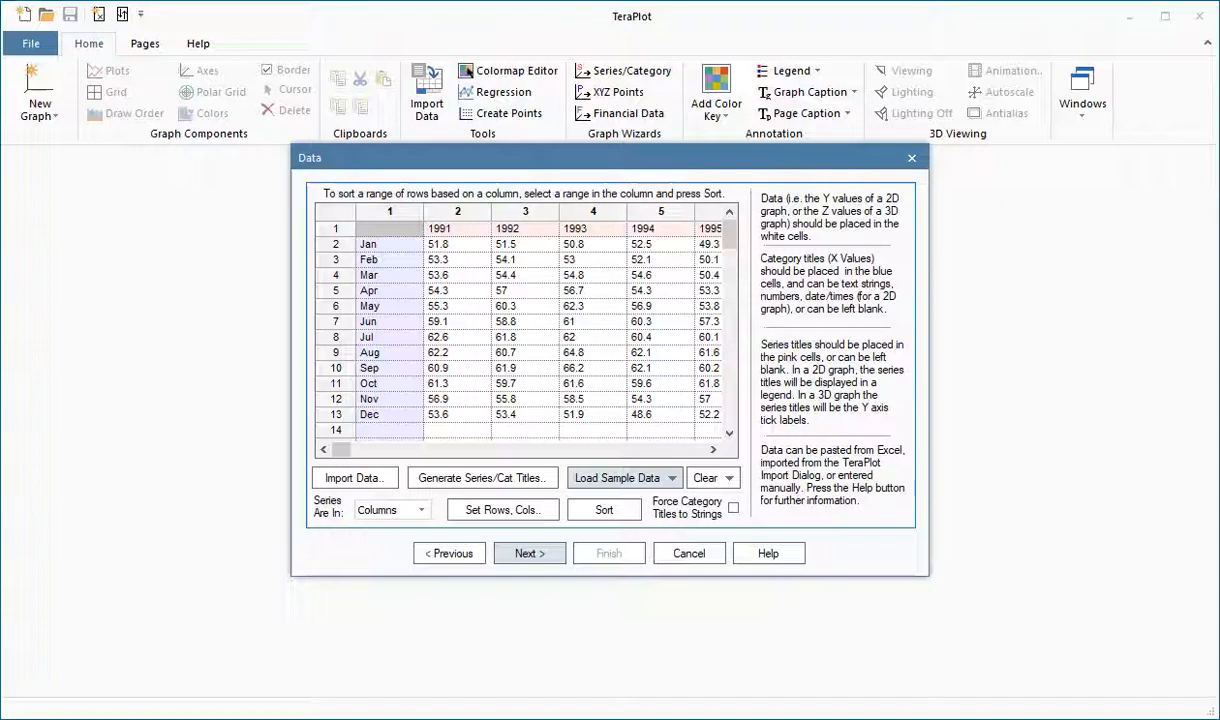
{"action": "left_click", "coordinate": [528, 552]}
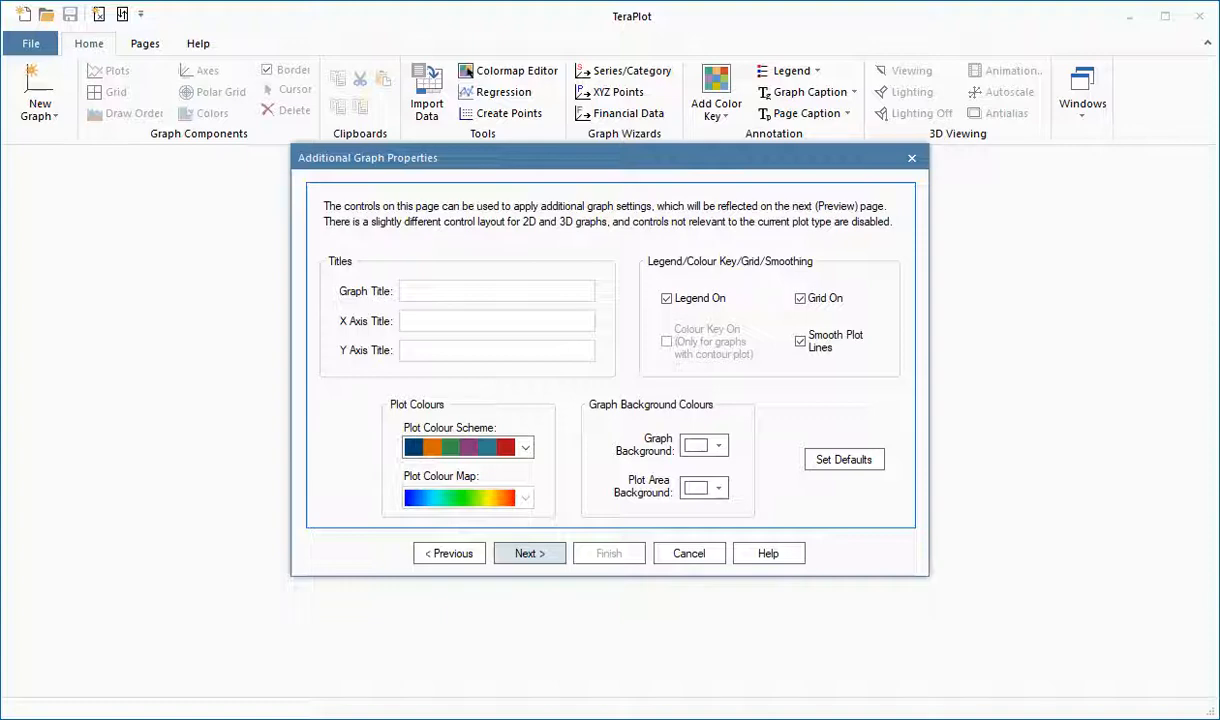
{"action": "left_click", "coordinate": [528, 552]}
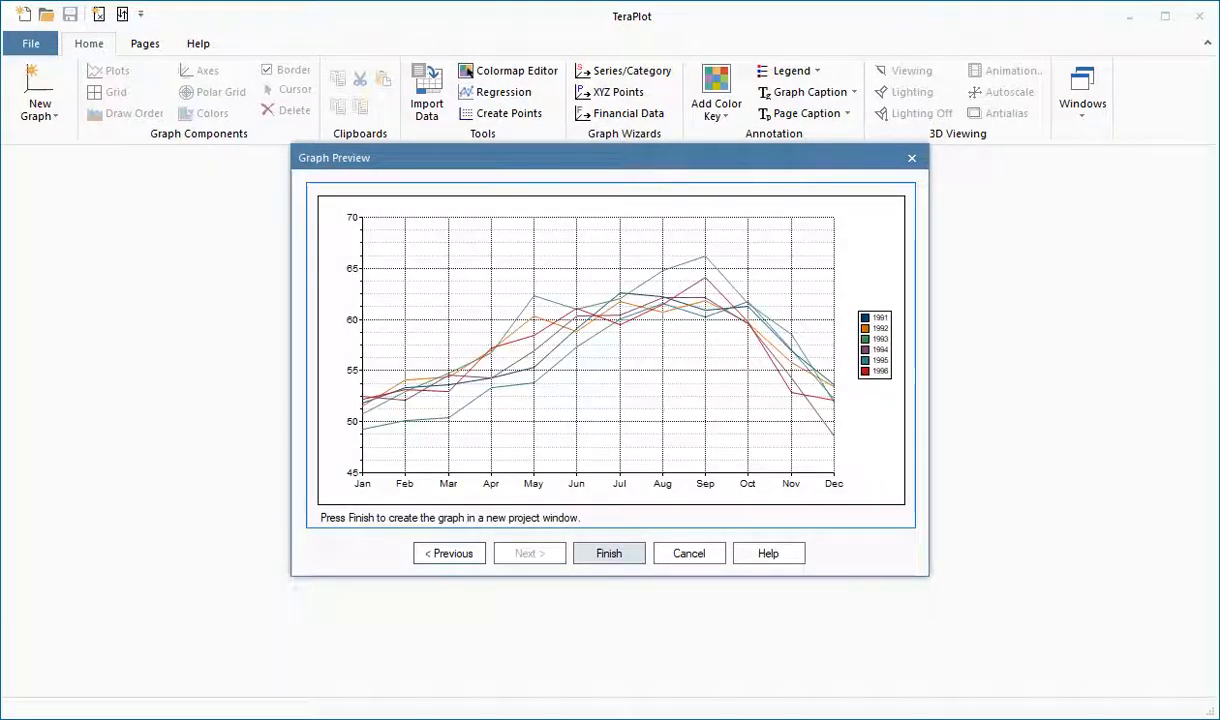
{"action": "left_click", "coordinate": [608, 552]}
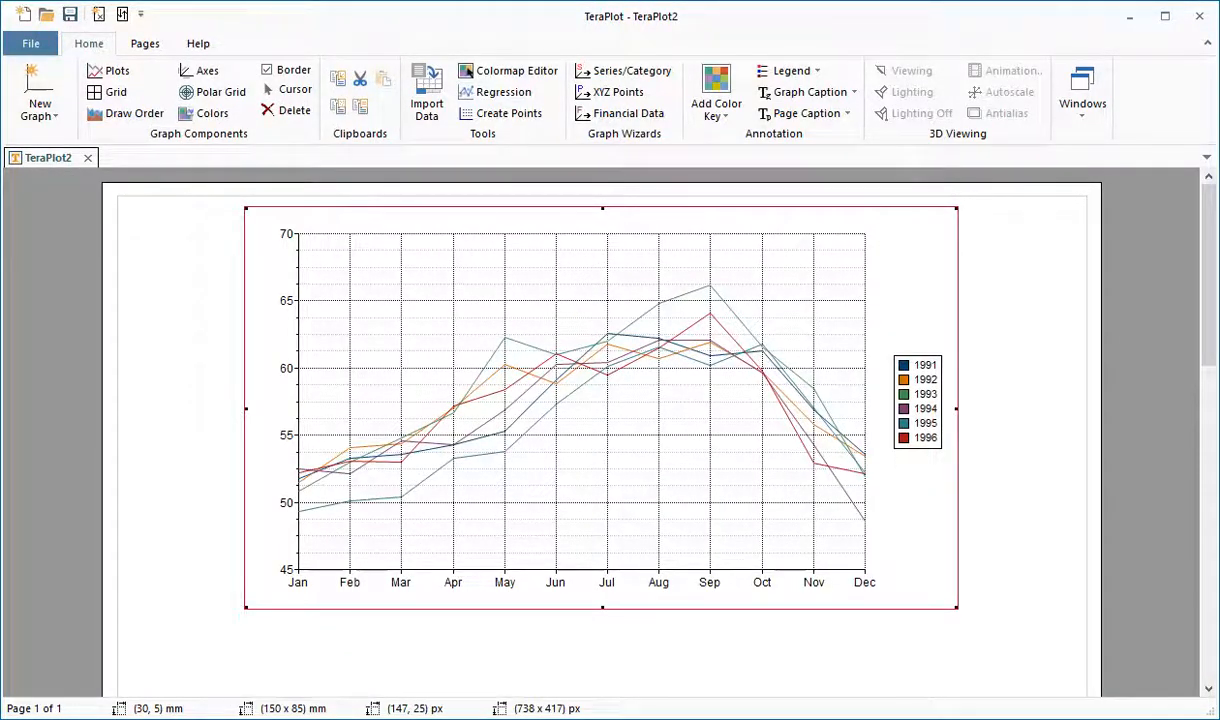
{"action": "mouse_move", "coordinate": [88, 158]}
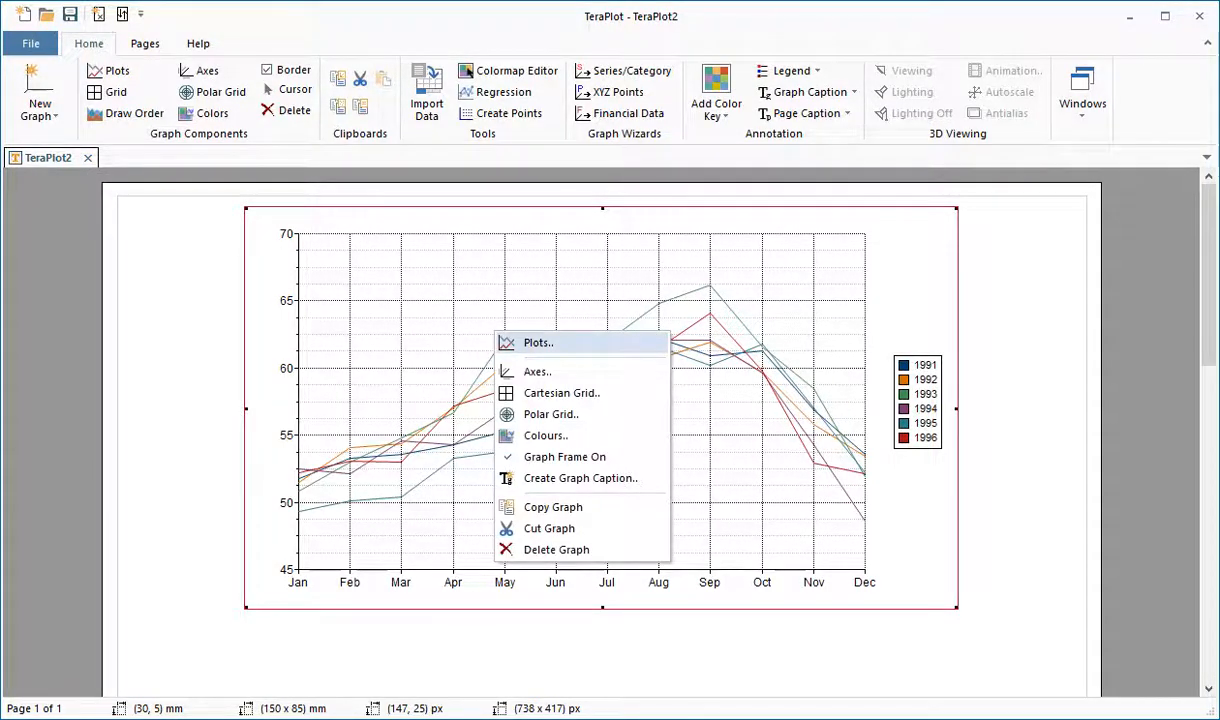
Dismiss the graph shortcut menu, cancel the Import Data dialog, and bring up the Colormap Editor on Spectrum.
{"action": "left_click", "coordinate": [540, 342]}
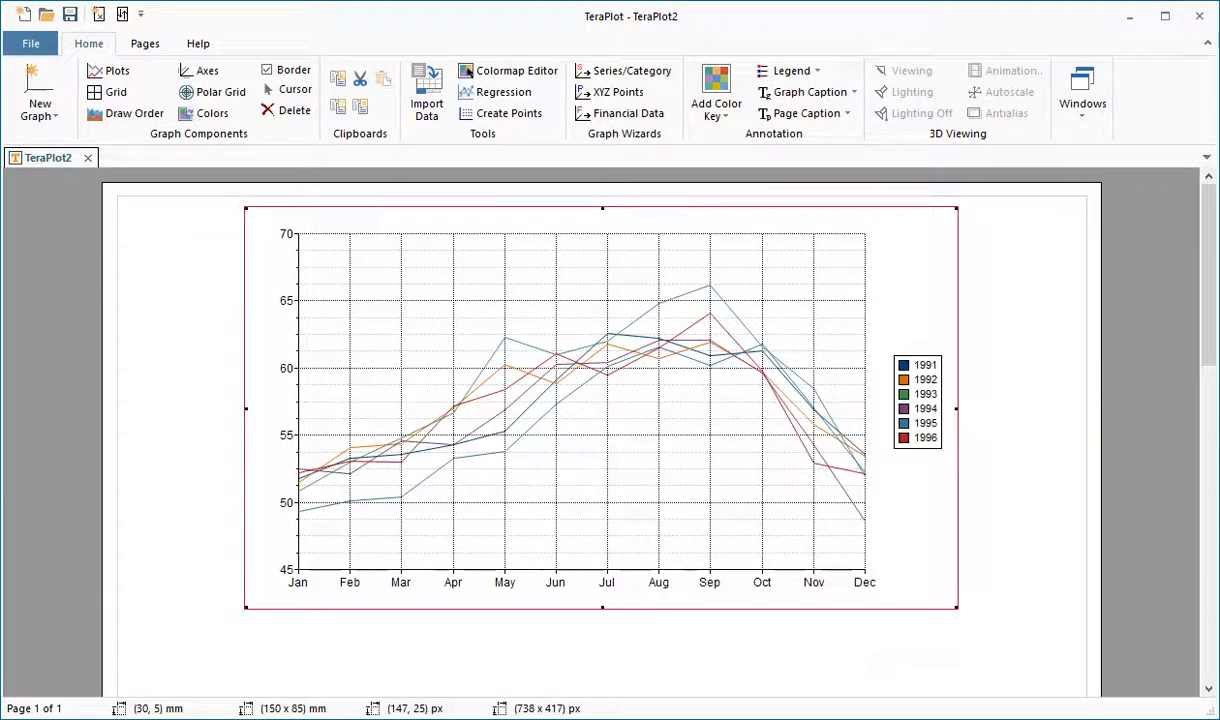
{"action": "left_click", "coordinate": [426, 84]}
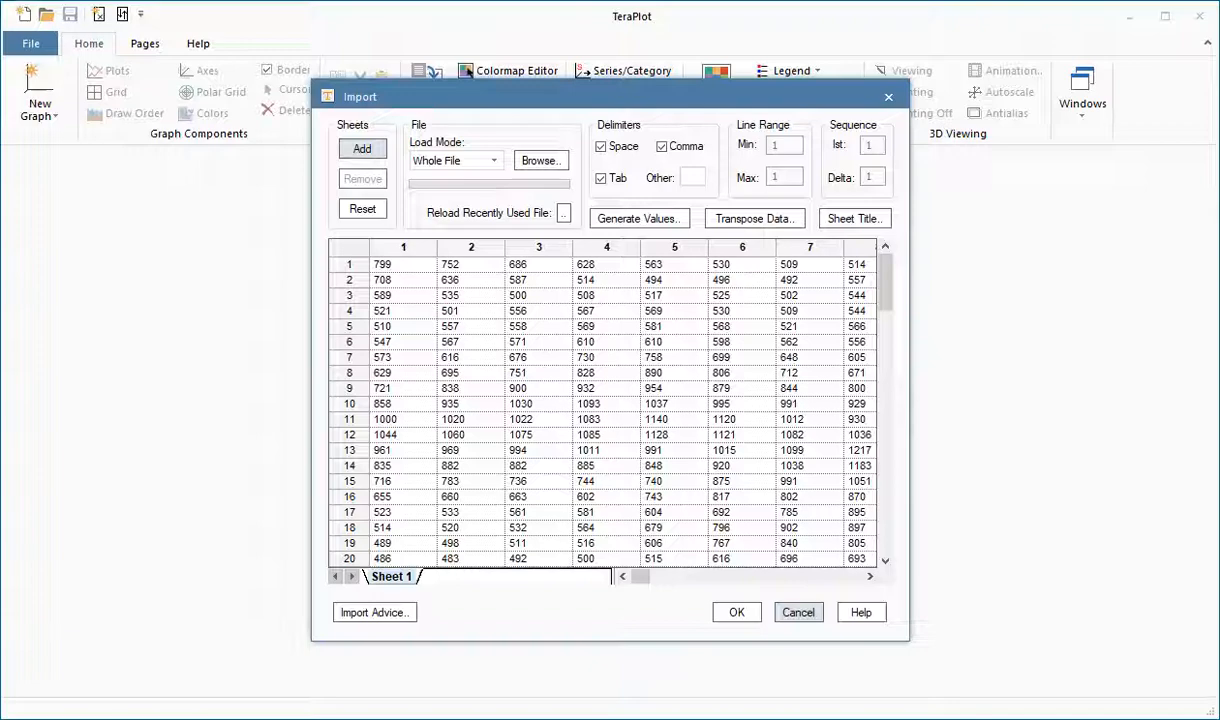
{"action": "left_click", "coordinate": [798, 612]}
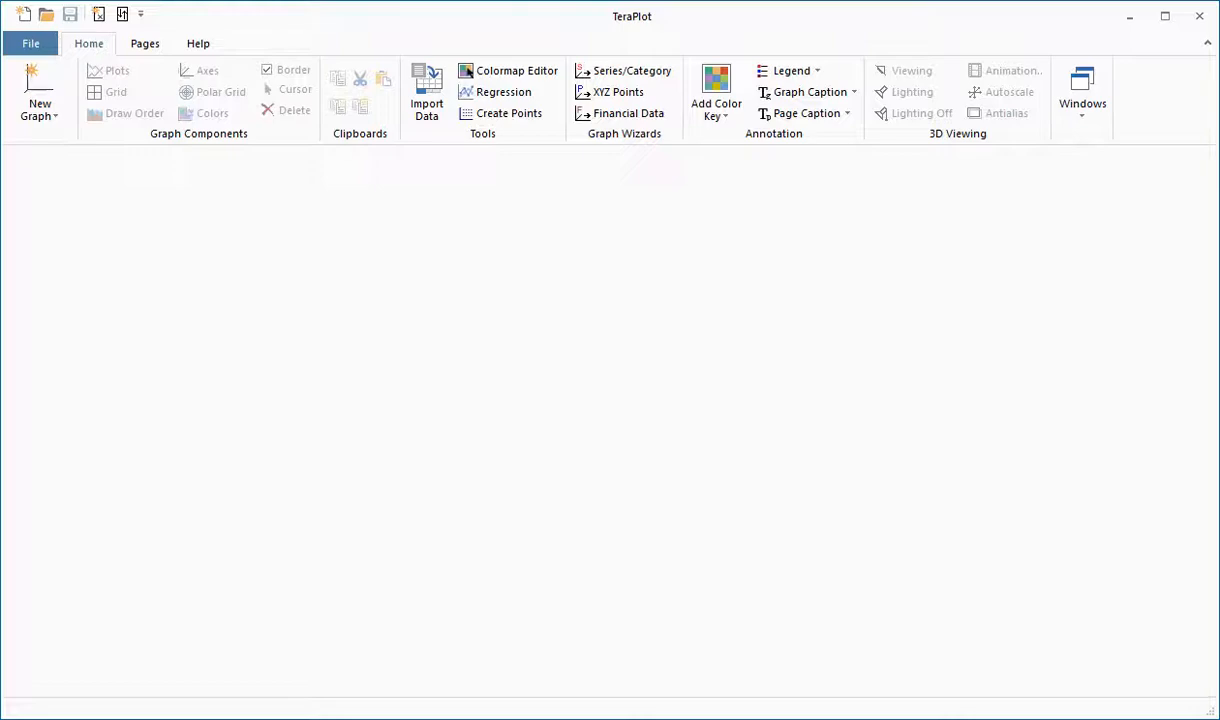
{"action": "left_click", "coordinate": [516, 70]}
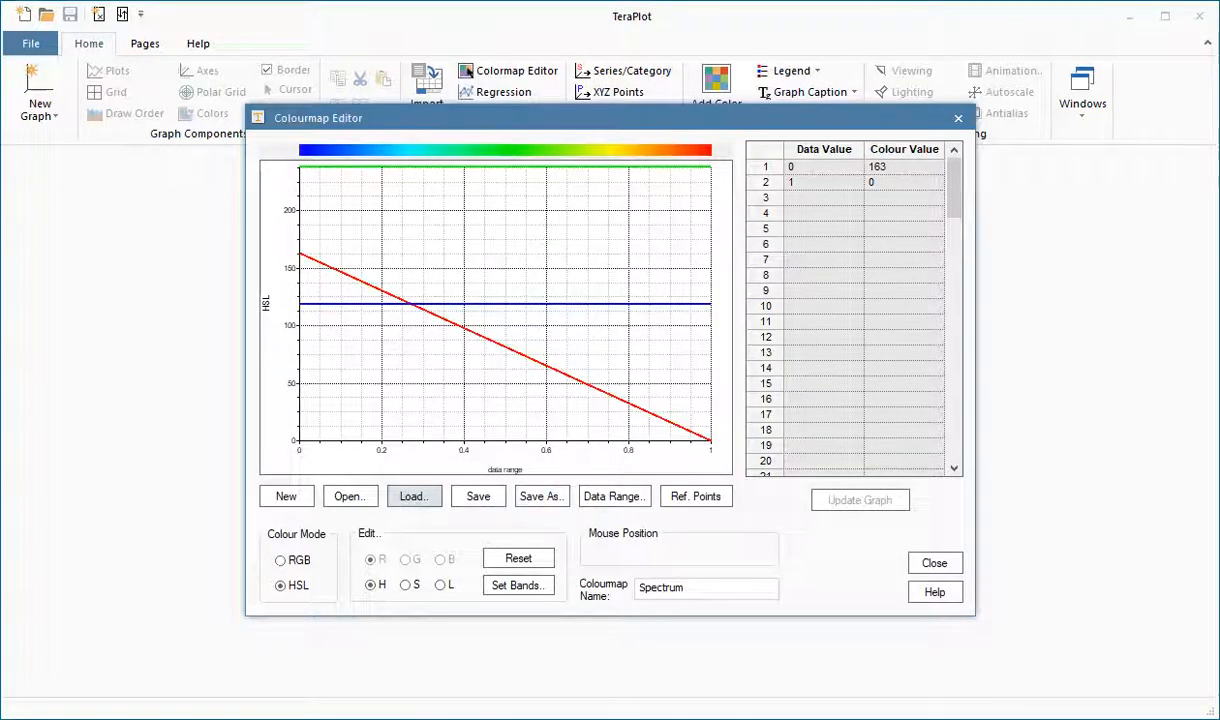